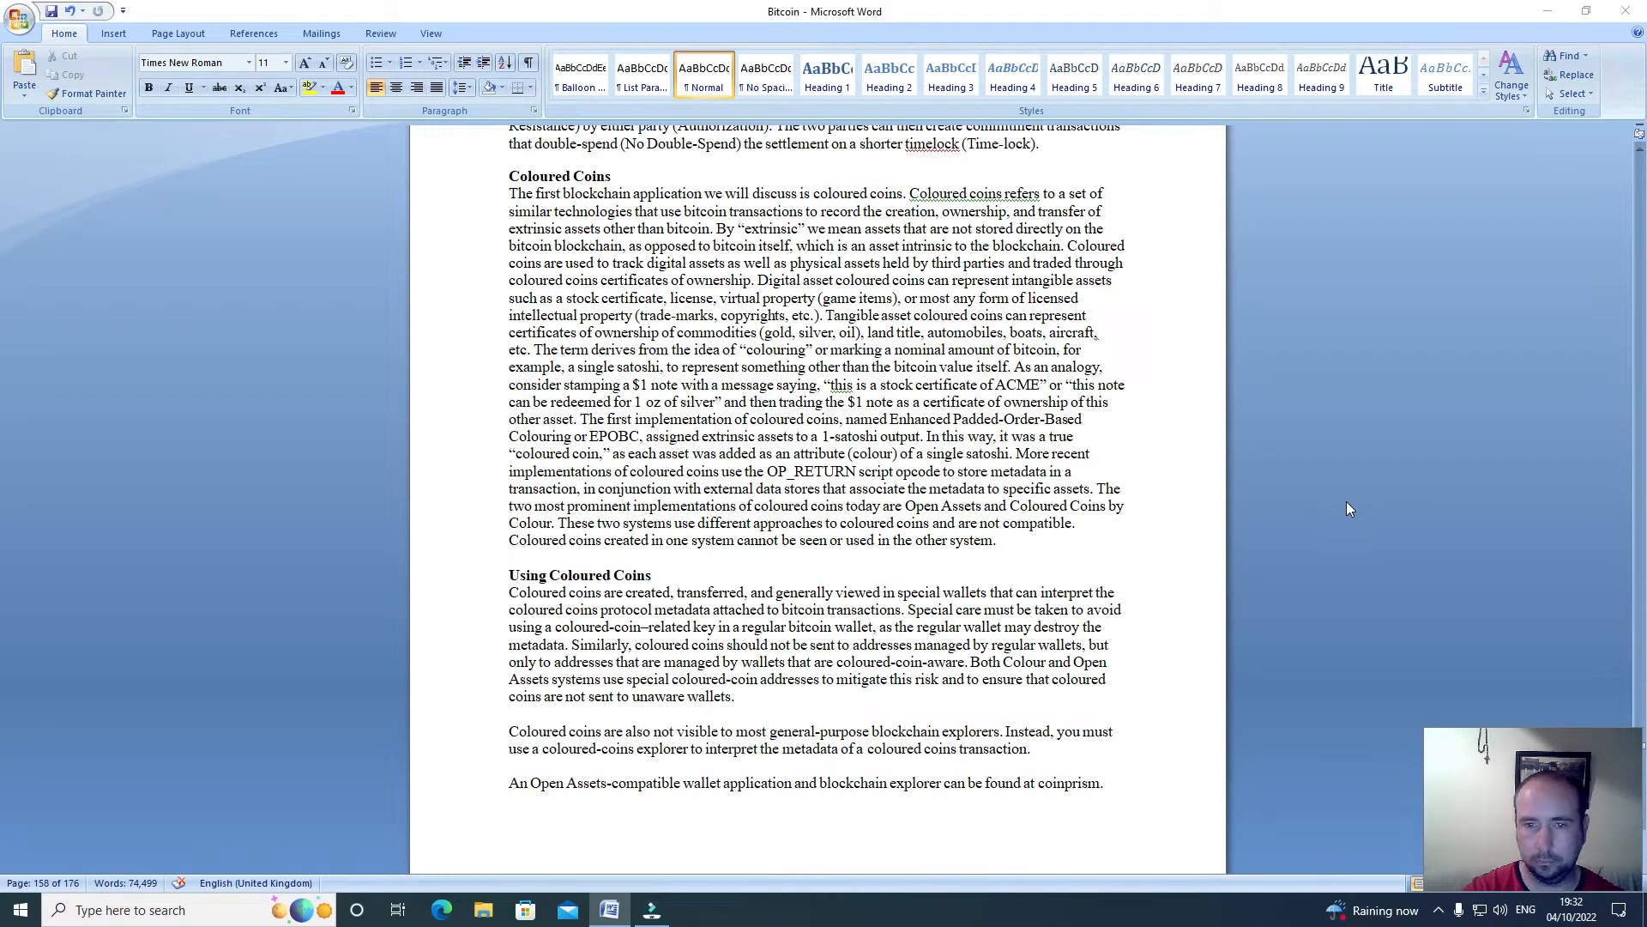
Focus the document and scroll past the page break to the Issuing Coloured Coins heading.
{"action": "left_click", "coordinate": [1093, 453]}
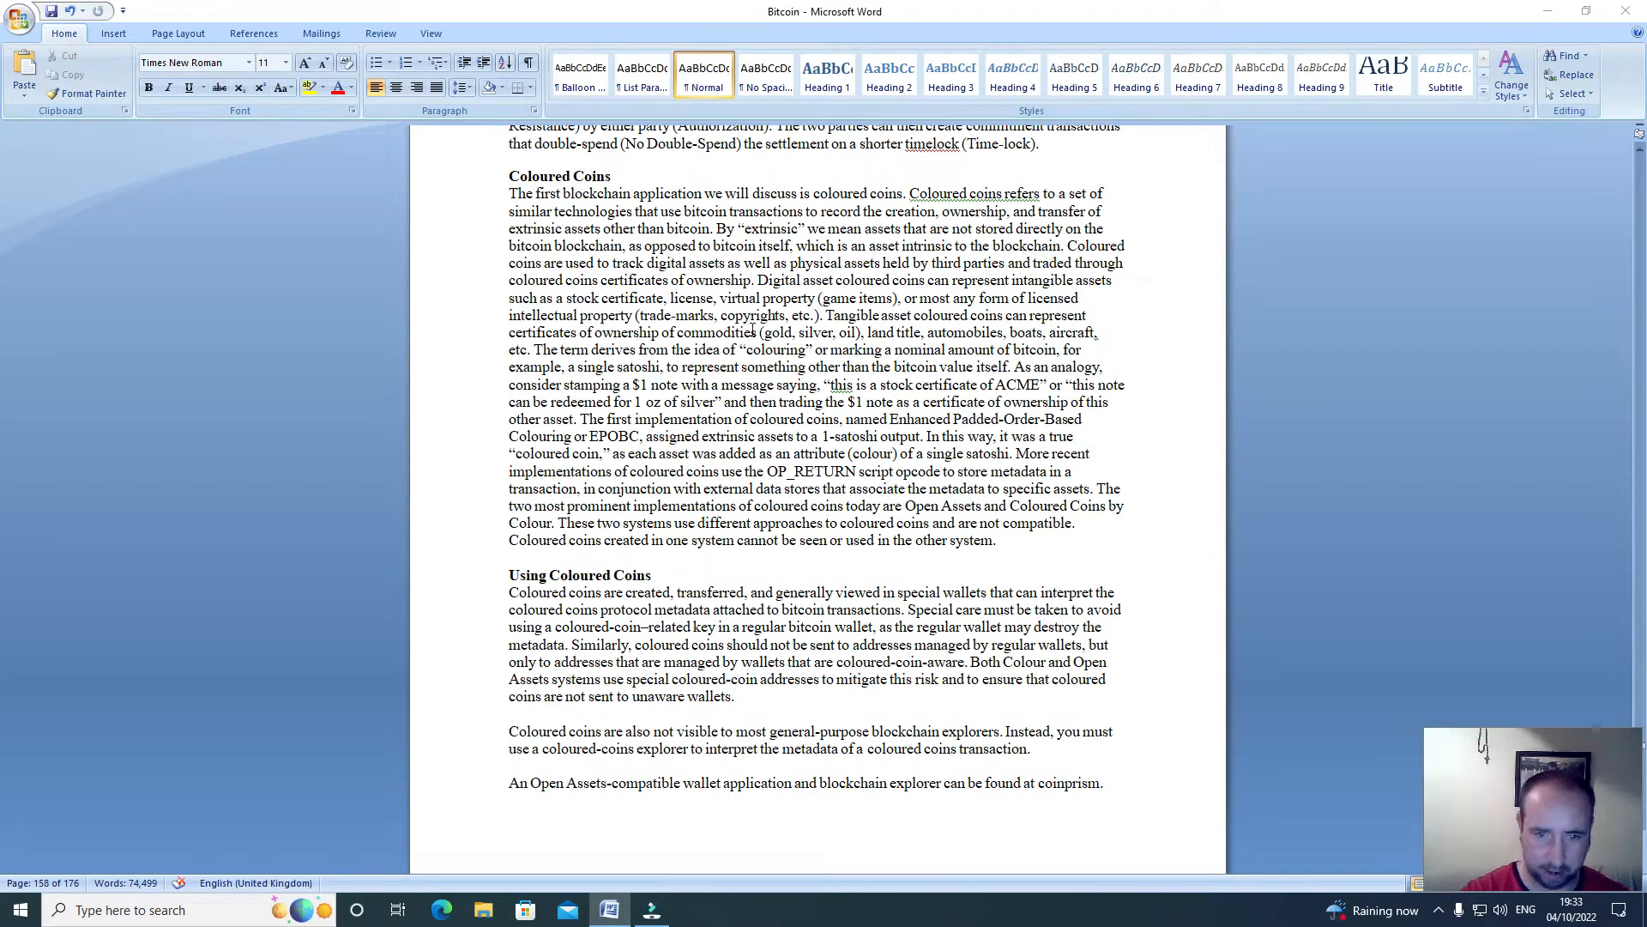
{"action": "left_click", "coordinate": [1093, 453]}
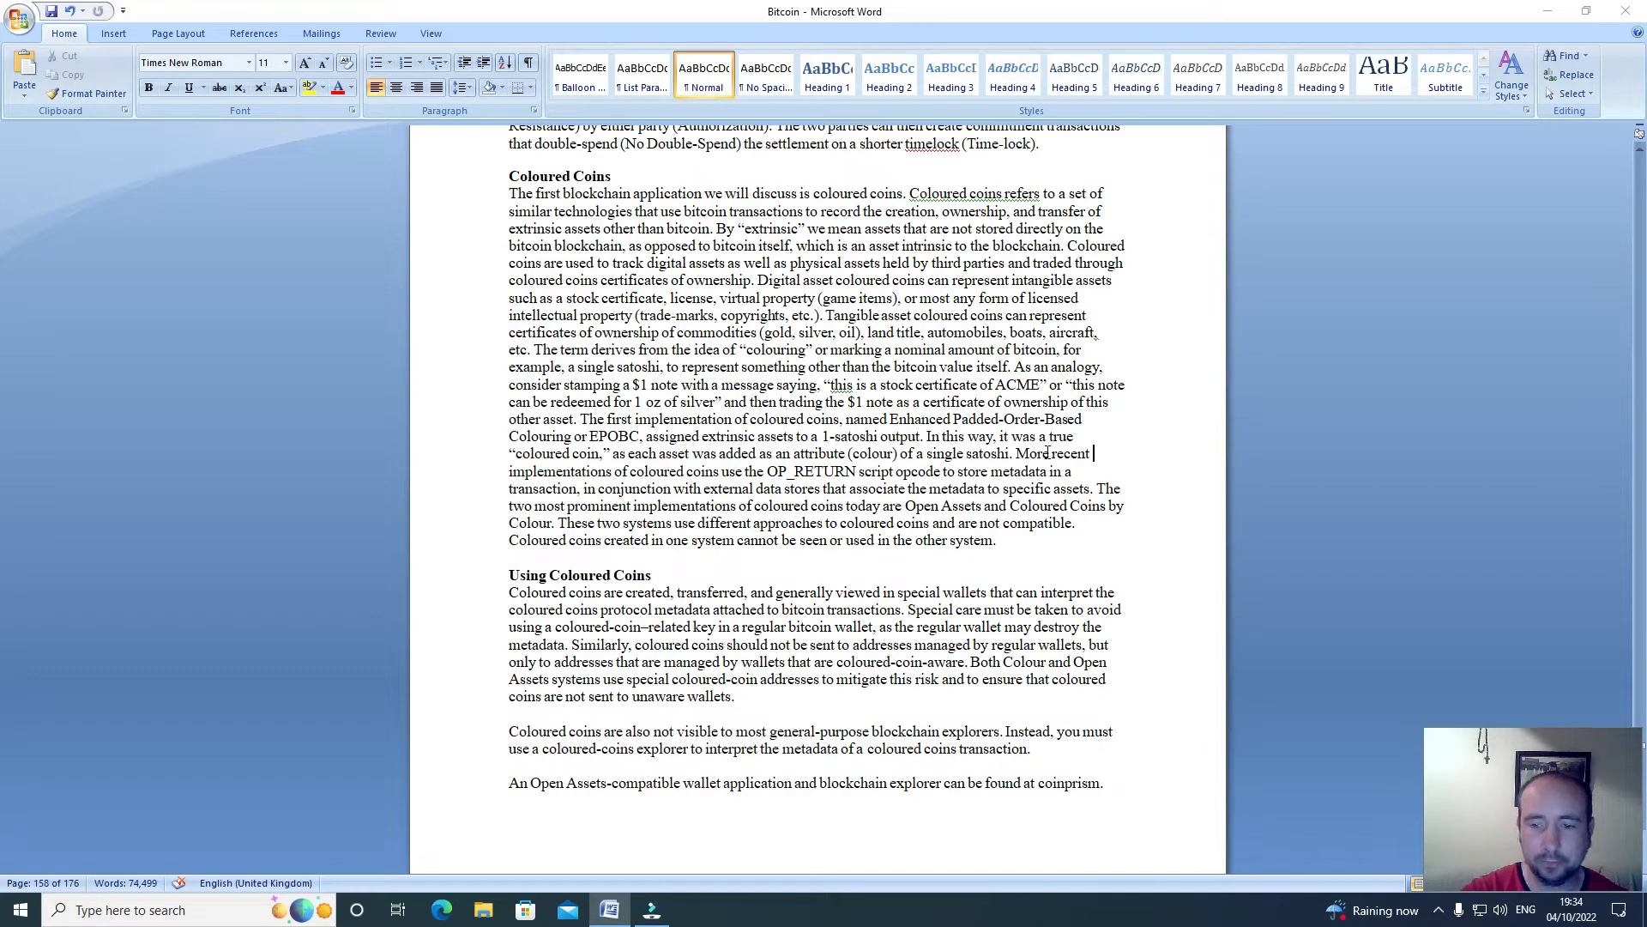
{"action": "mouse_move", "coordinate": [589, 473]}
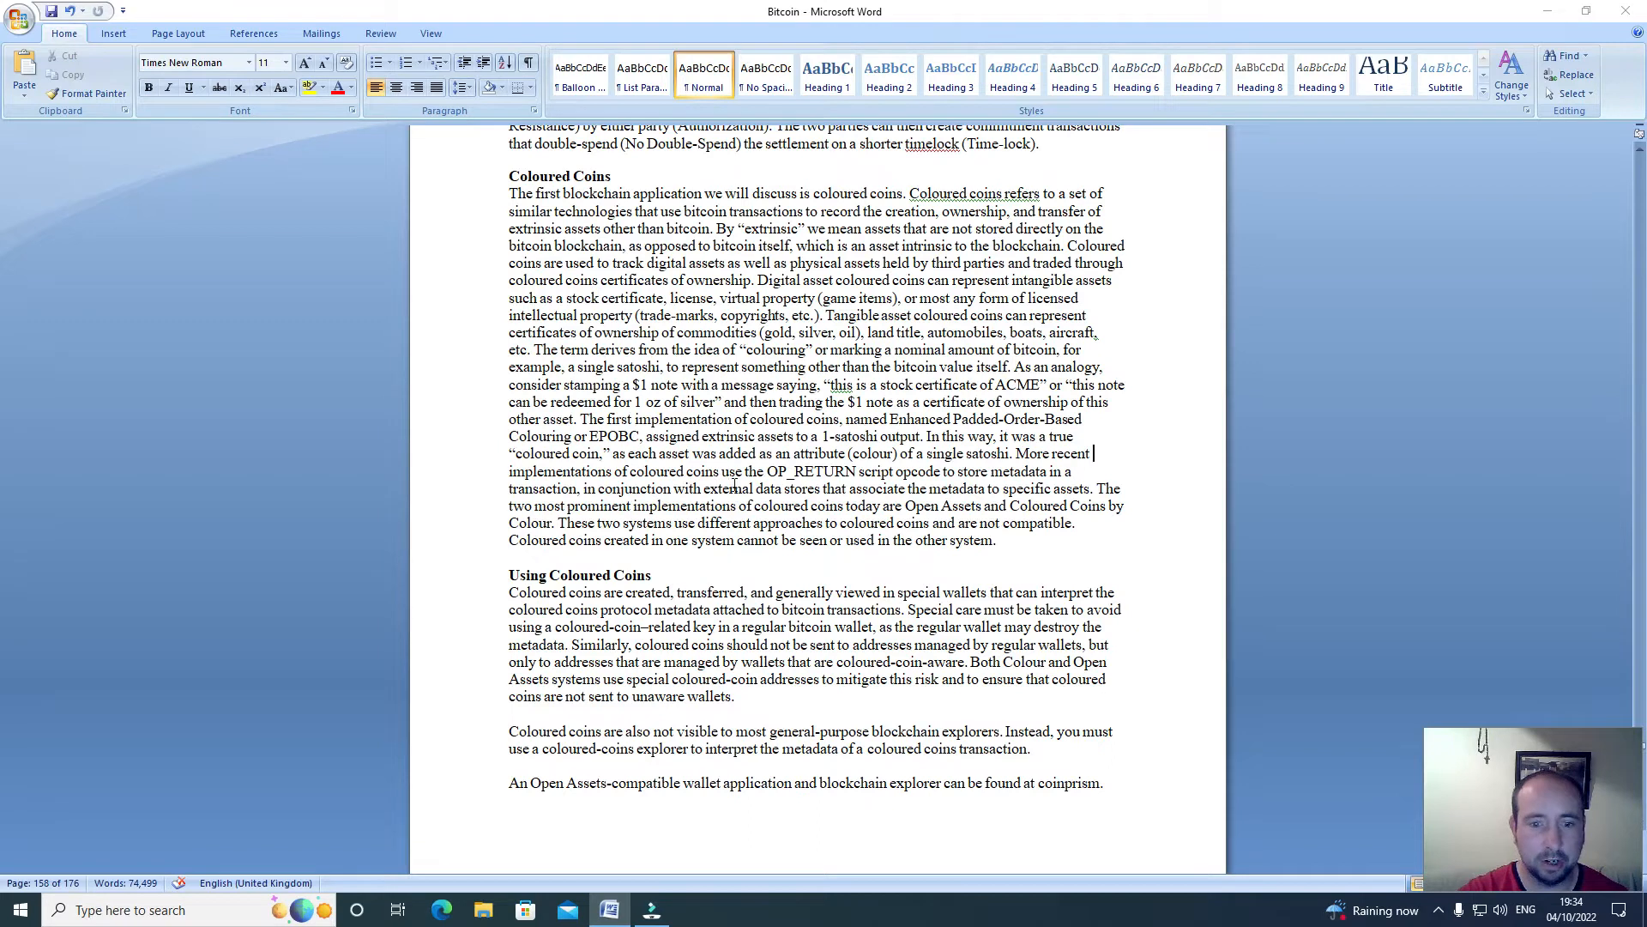
{"action": "mouse_move", "coordinate": [783, 484]}
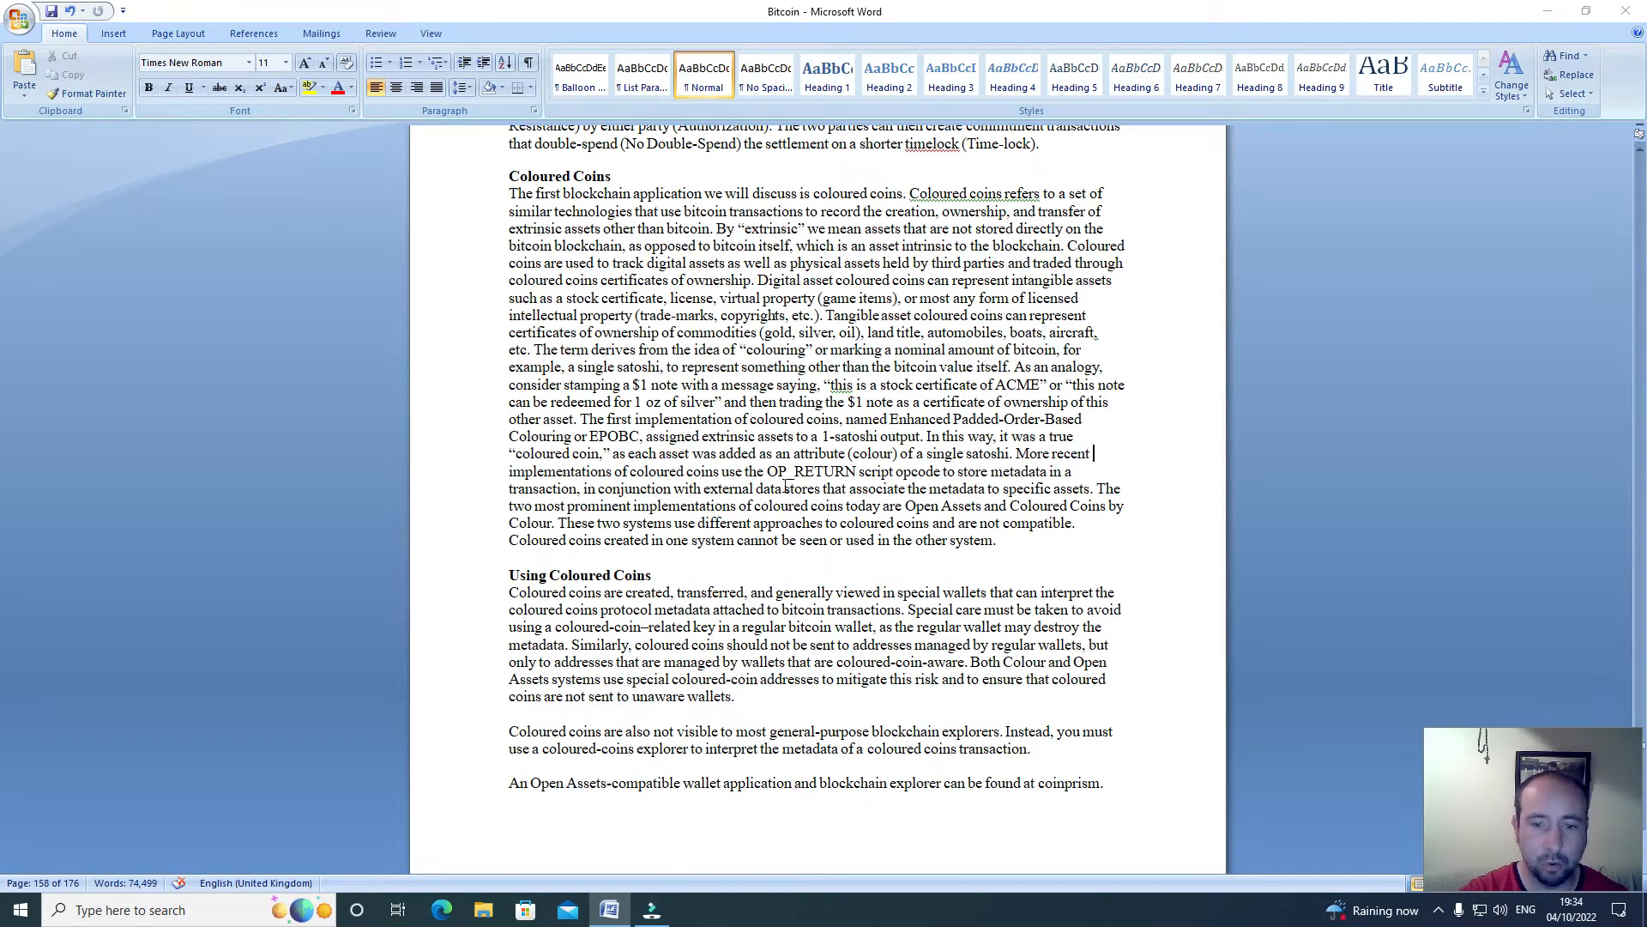
{"action": "mouse_move", "coordinate": [882, 486]}
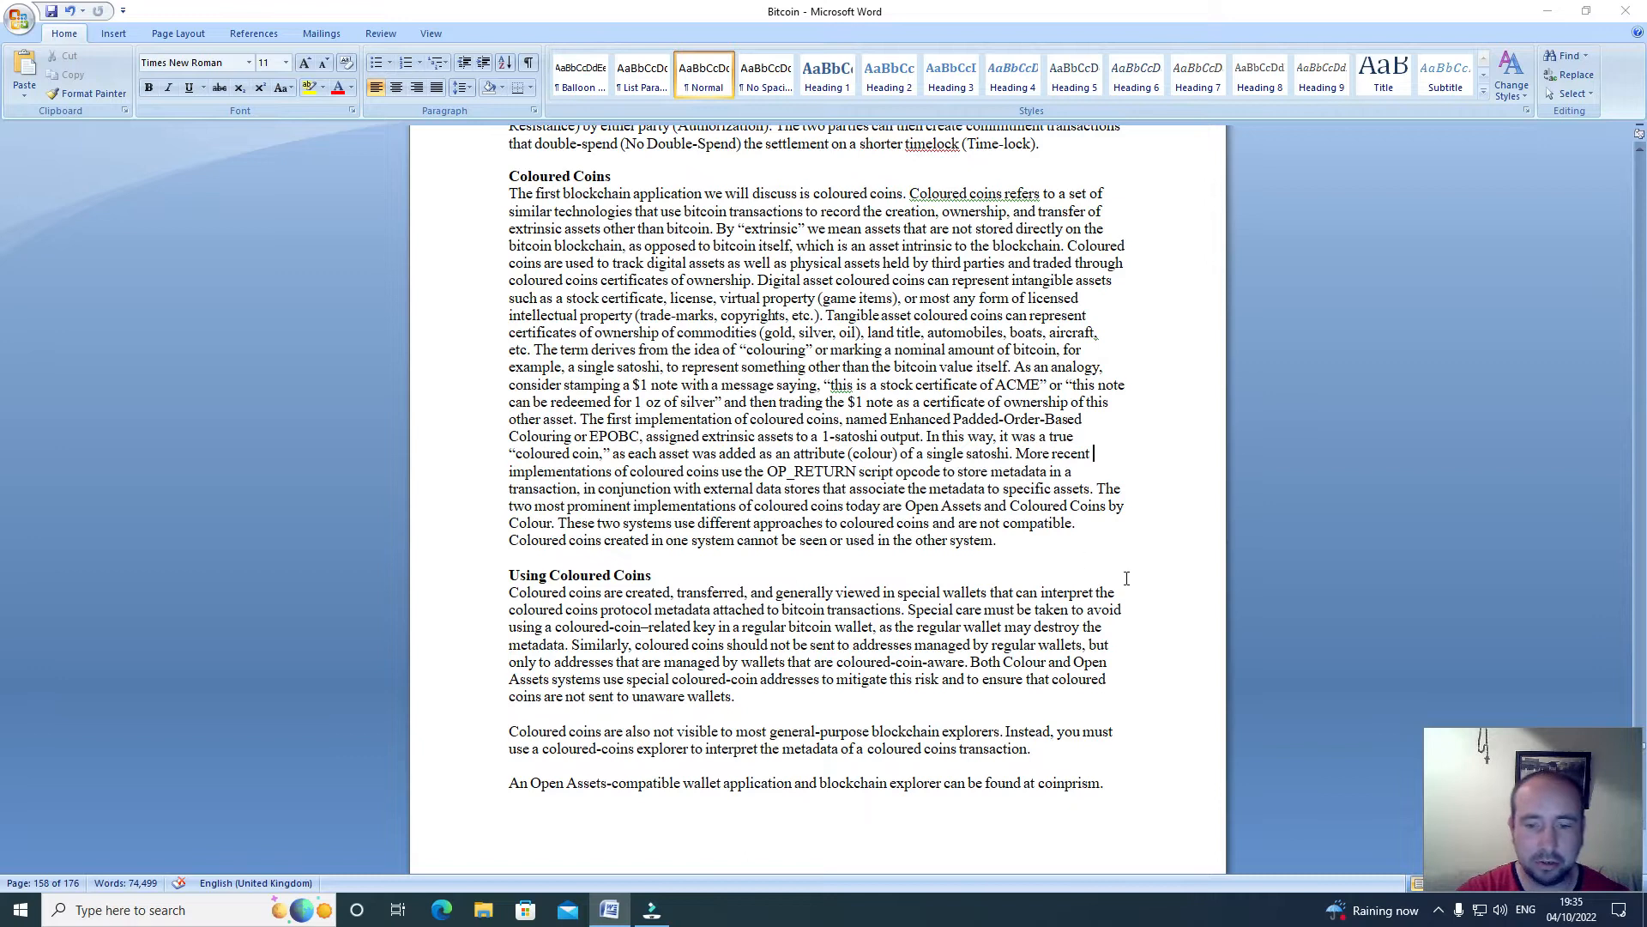
{"action": "scroll", "scroll_direction": "down", "scroll_amount": 3}
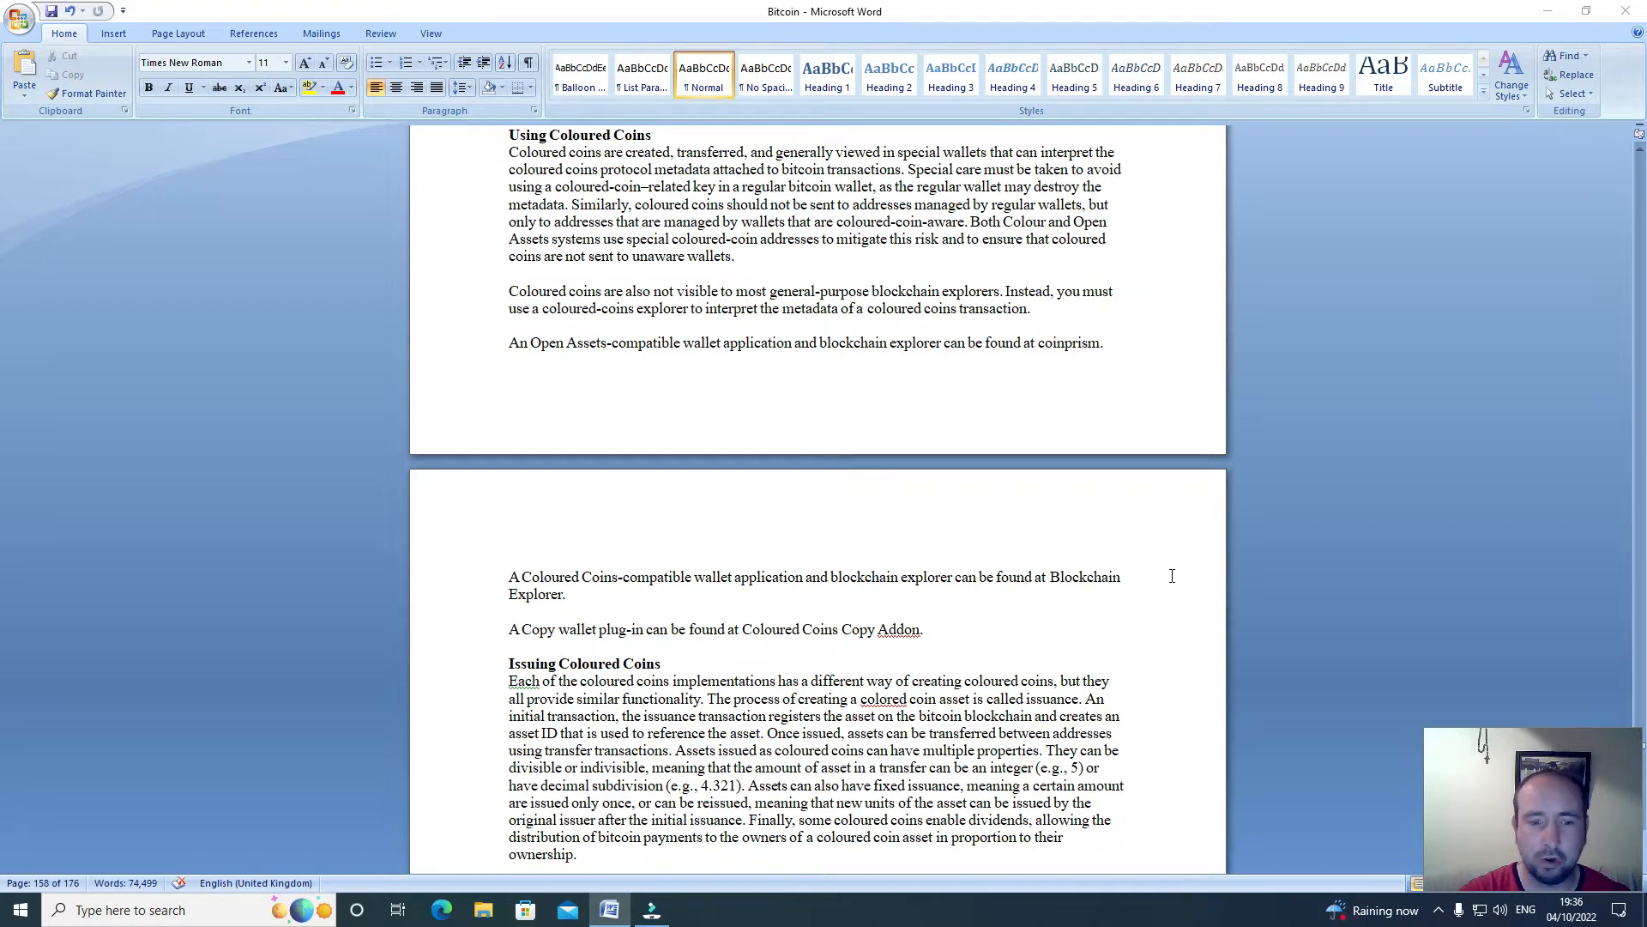
{"action": "scroll", "scroll_direction": "down", "scroll_amount": 3}
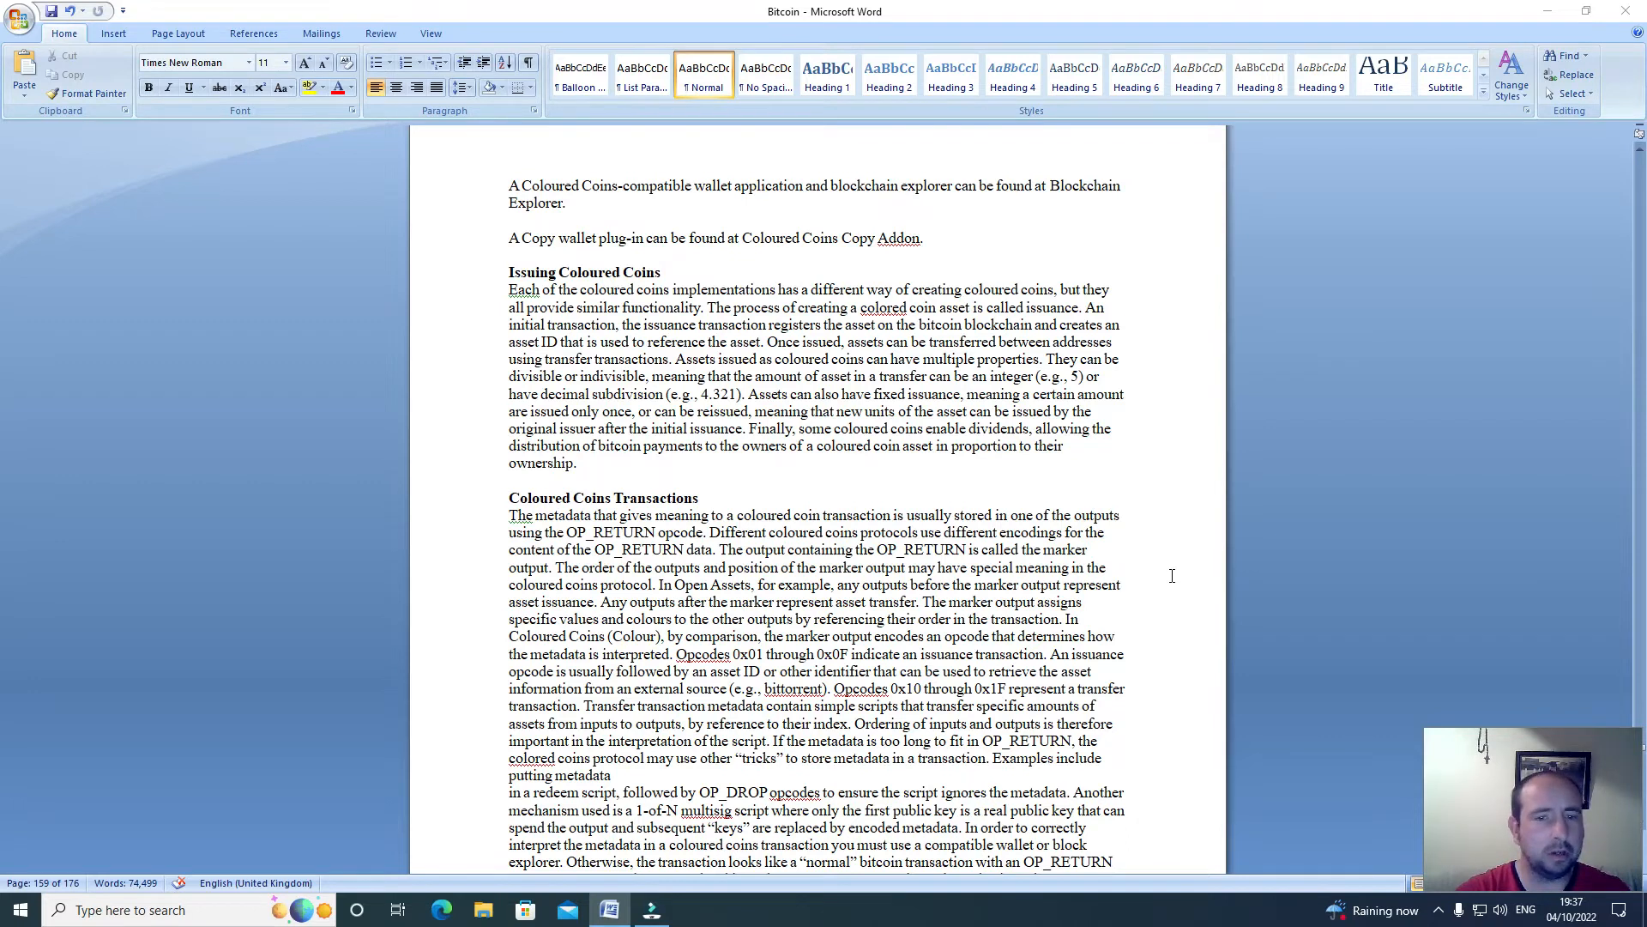
Scroll down page 159 through Coloured Coins Transactions to the MasterBTC voucher example.
{"action": "scroll", "scroll_direction": "down", "scroll_amount": 3}
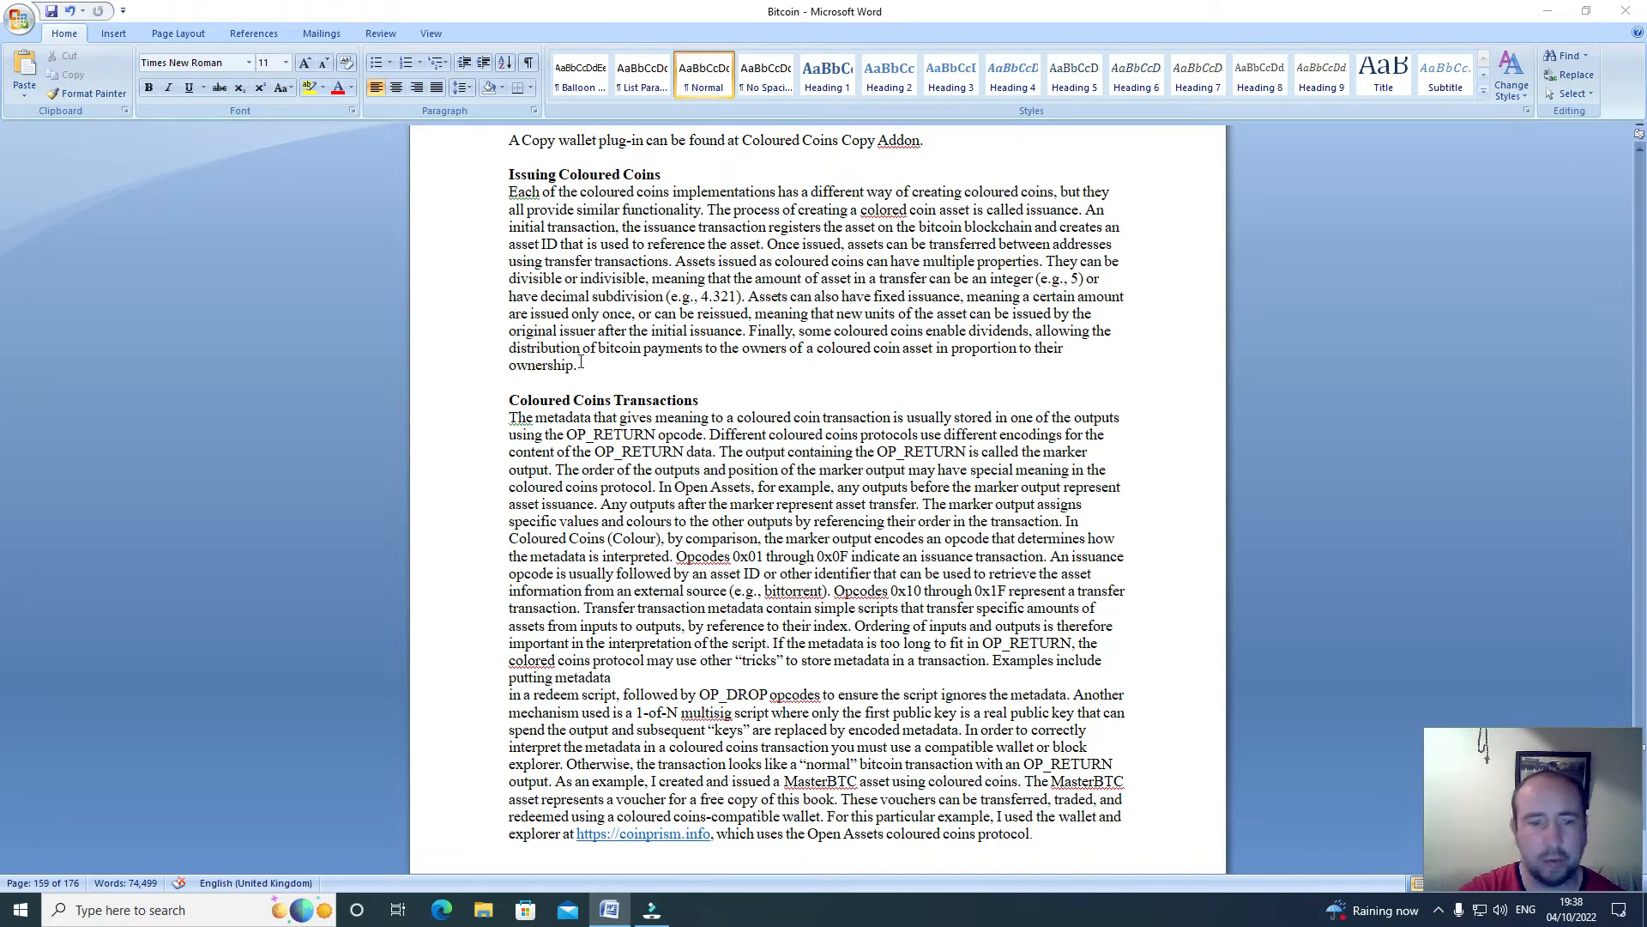
{"action": "mouse_move", "coordinate": [752, 372]}
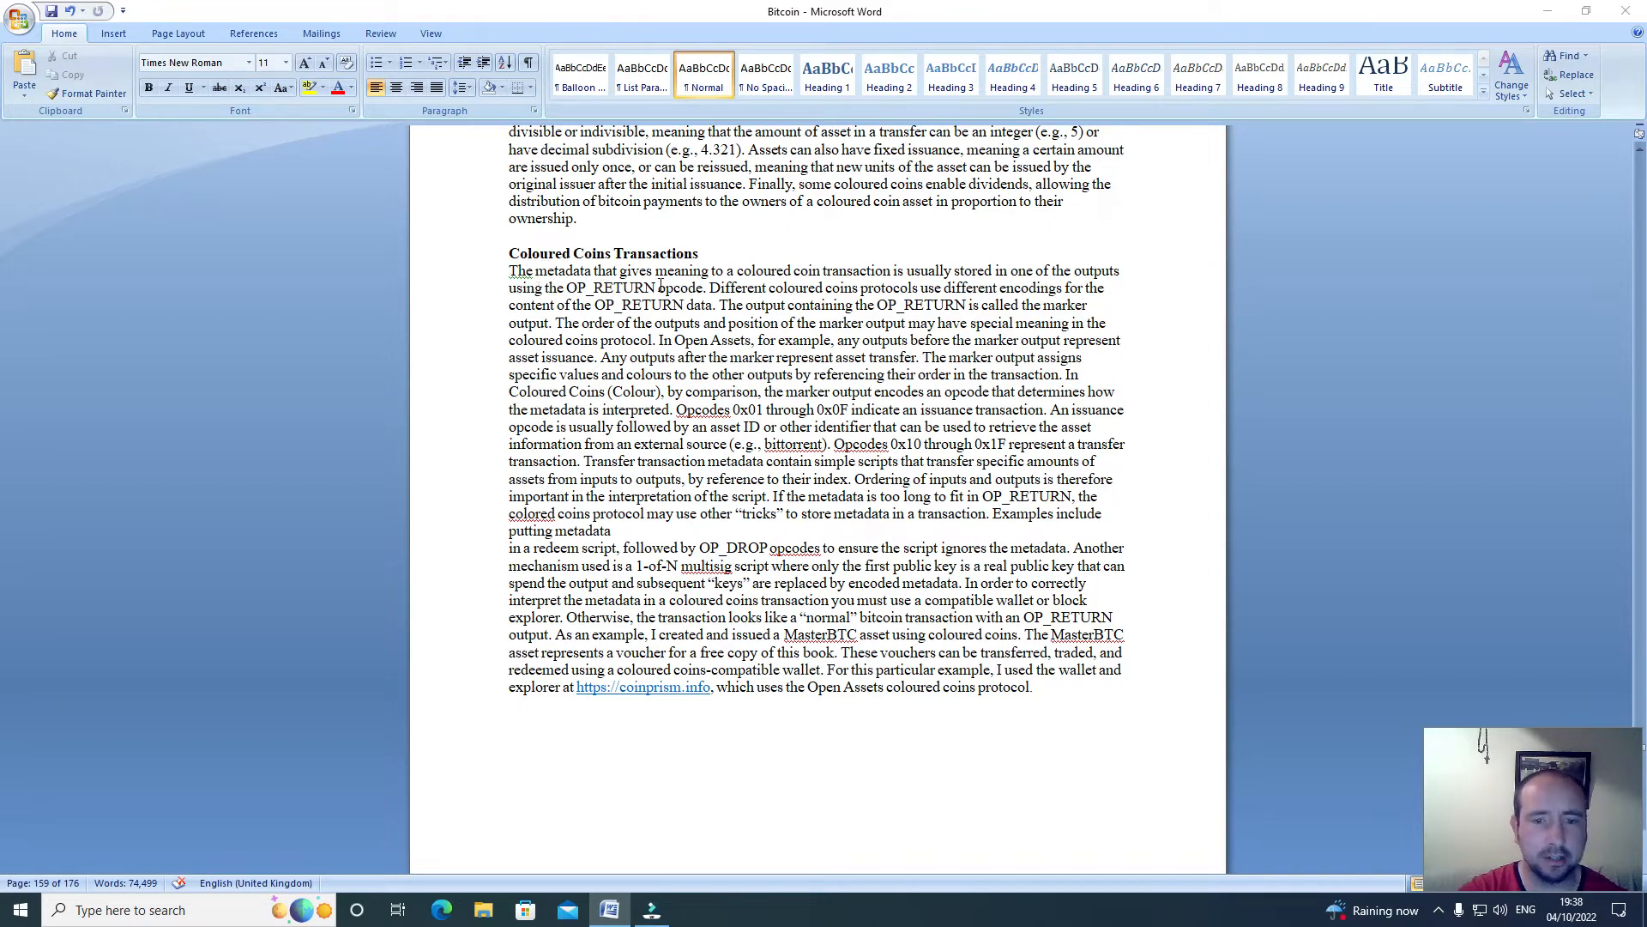
{"action": "mouse_move", "coordinate": [852, 289]}
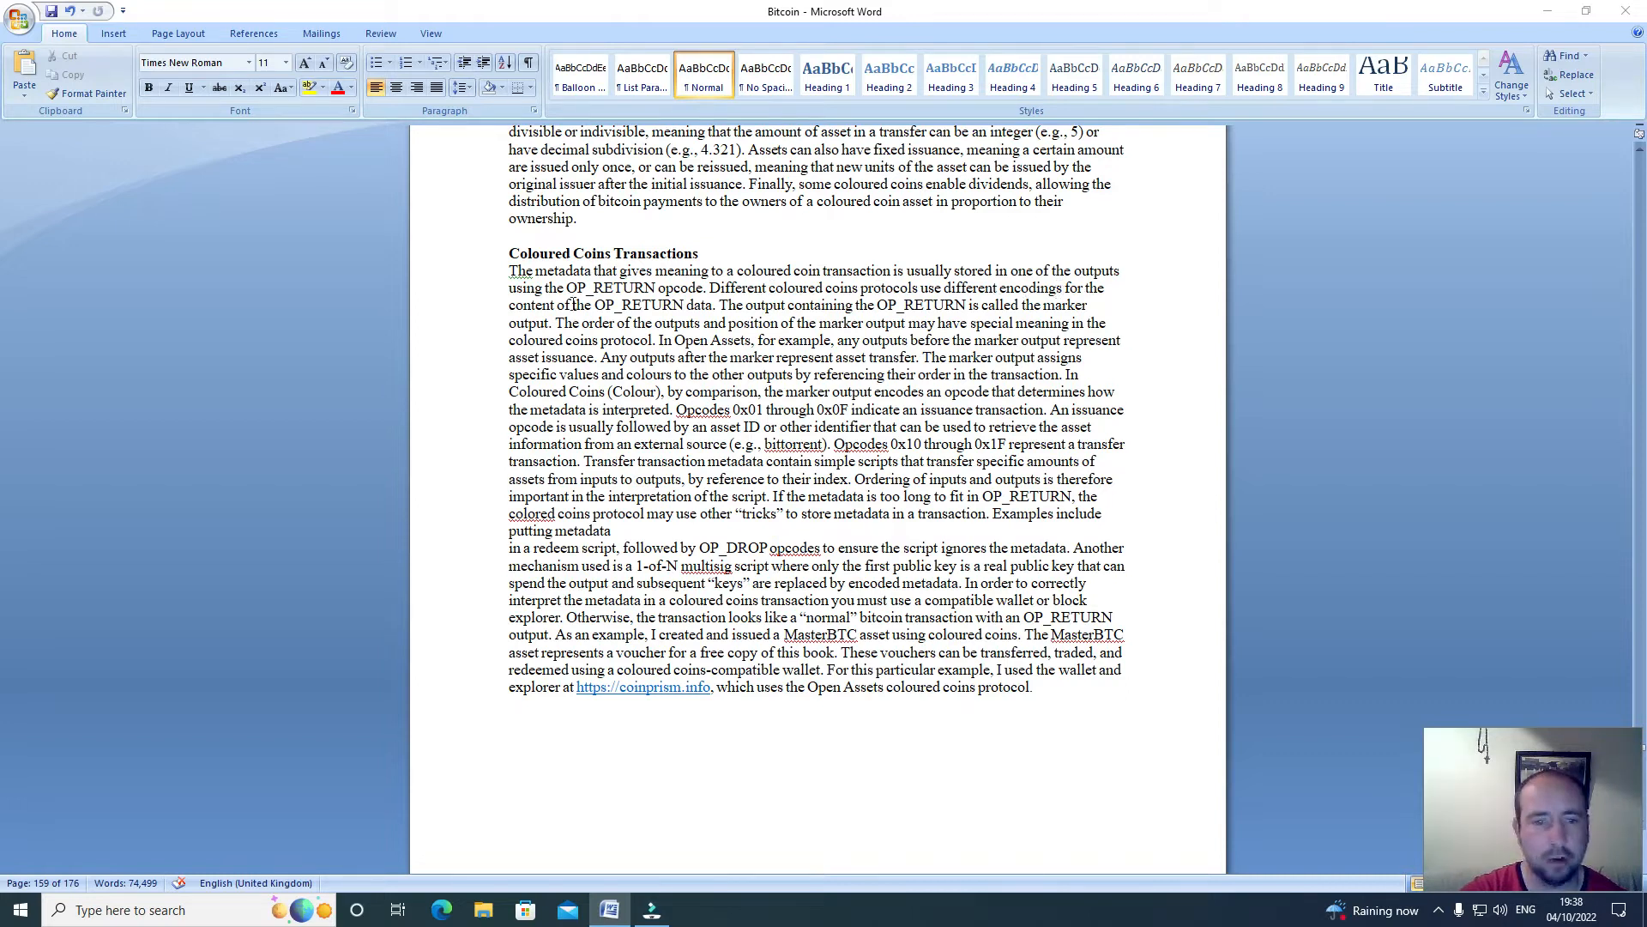
{"action": "mouse_move", "coordinate": [690, 306]}
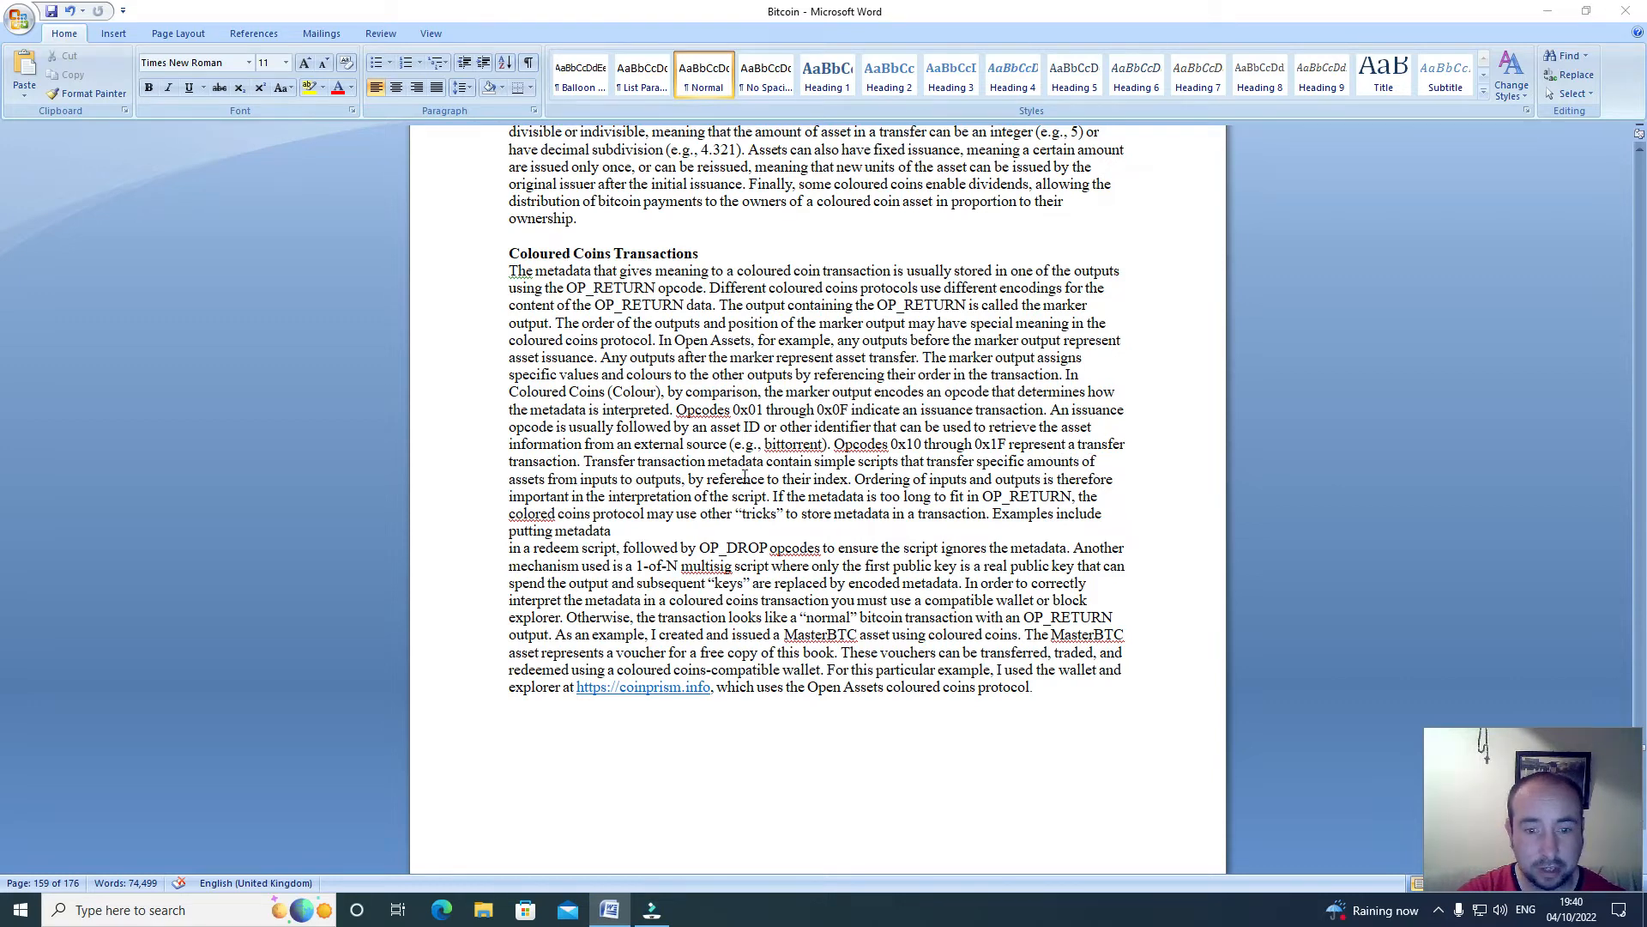
{"action": "mouse_move", "coordinate": [921, 475]}
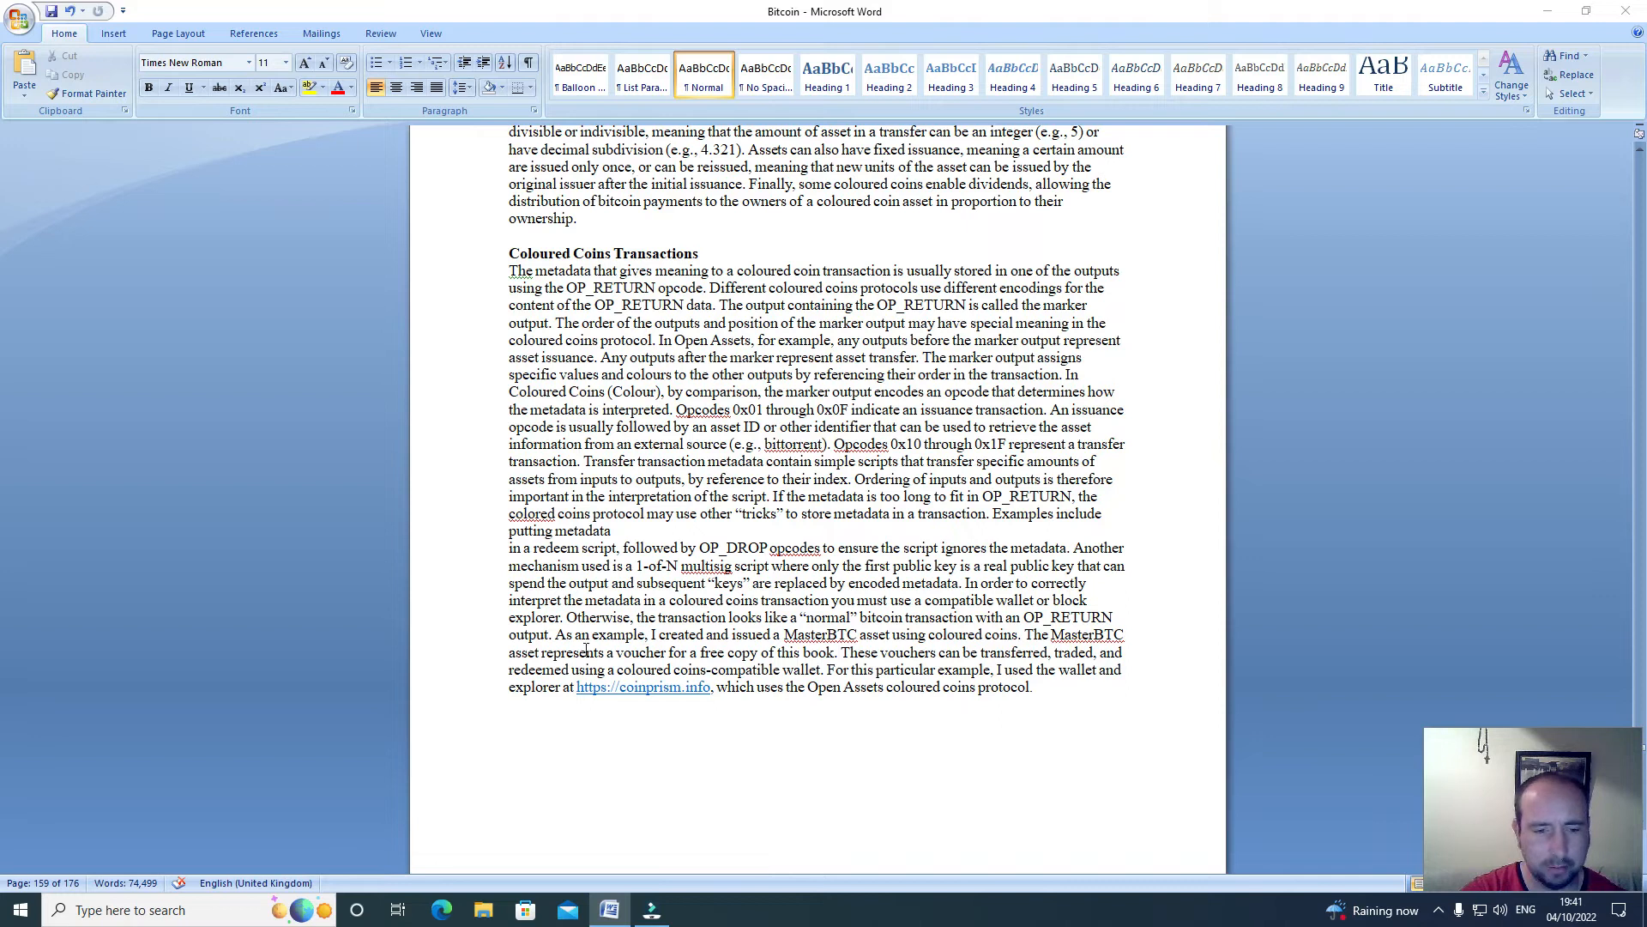
{"action": "mouse_move", "coordinate": [746, 652]}
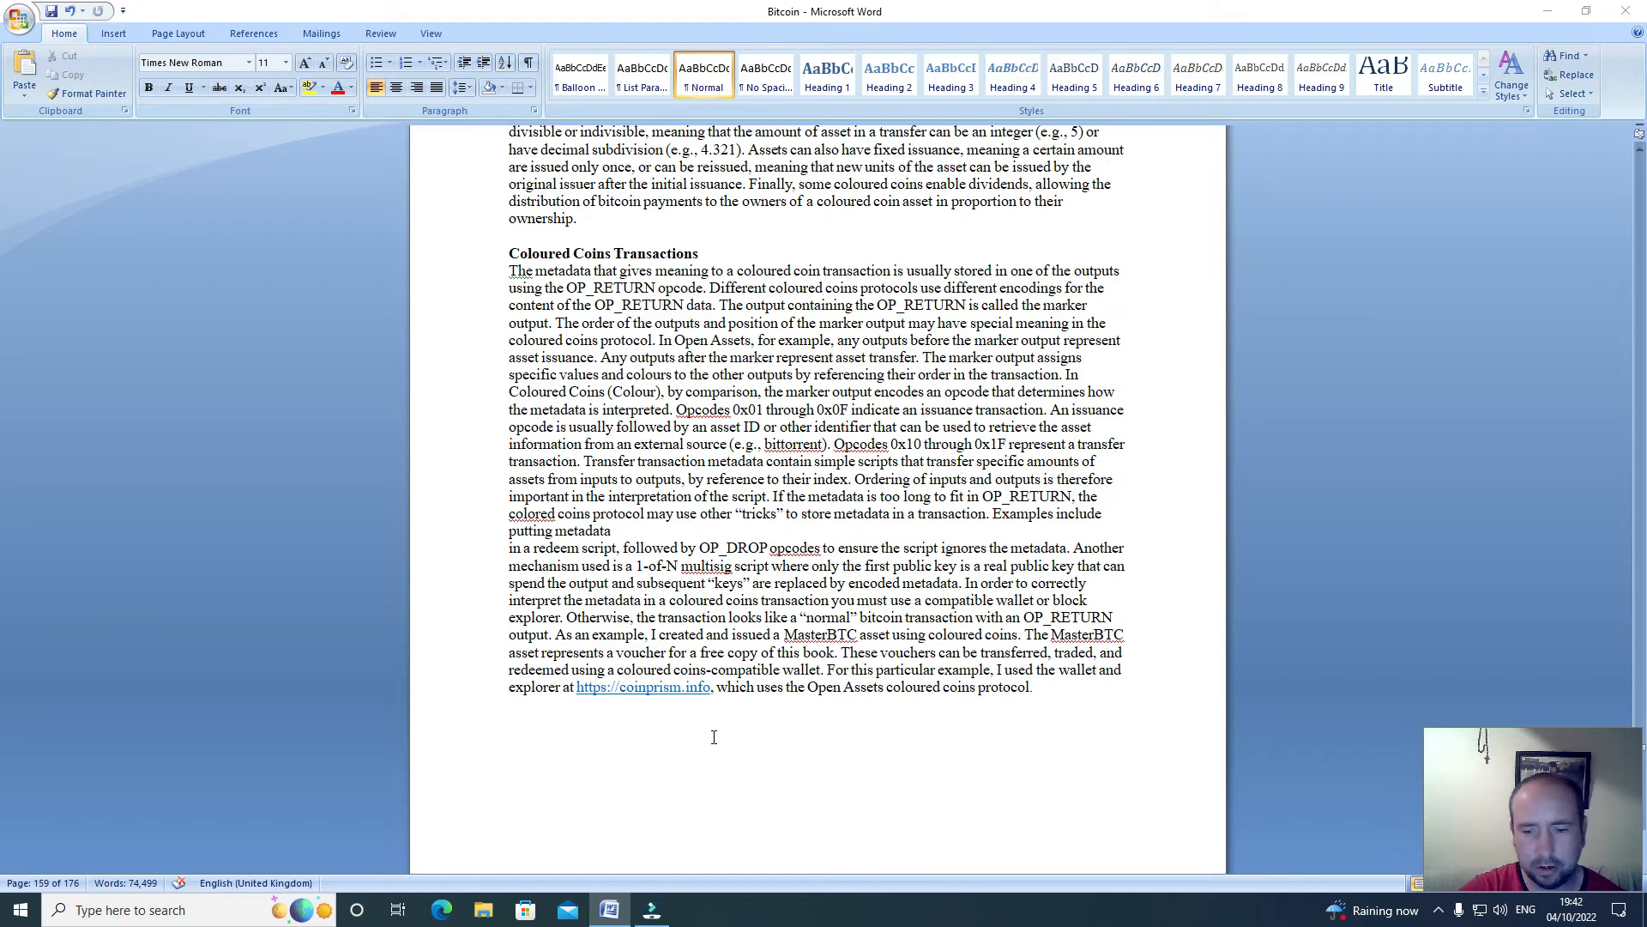
Scroll to page 160 showing Figure 12-1, its explanation and the Figure 12-3 issuance scripts.
{"action": "scroll", "scroll_direction": "down", "scroll_amount": 3}
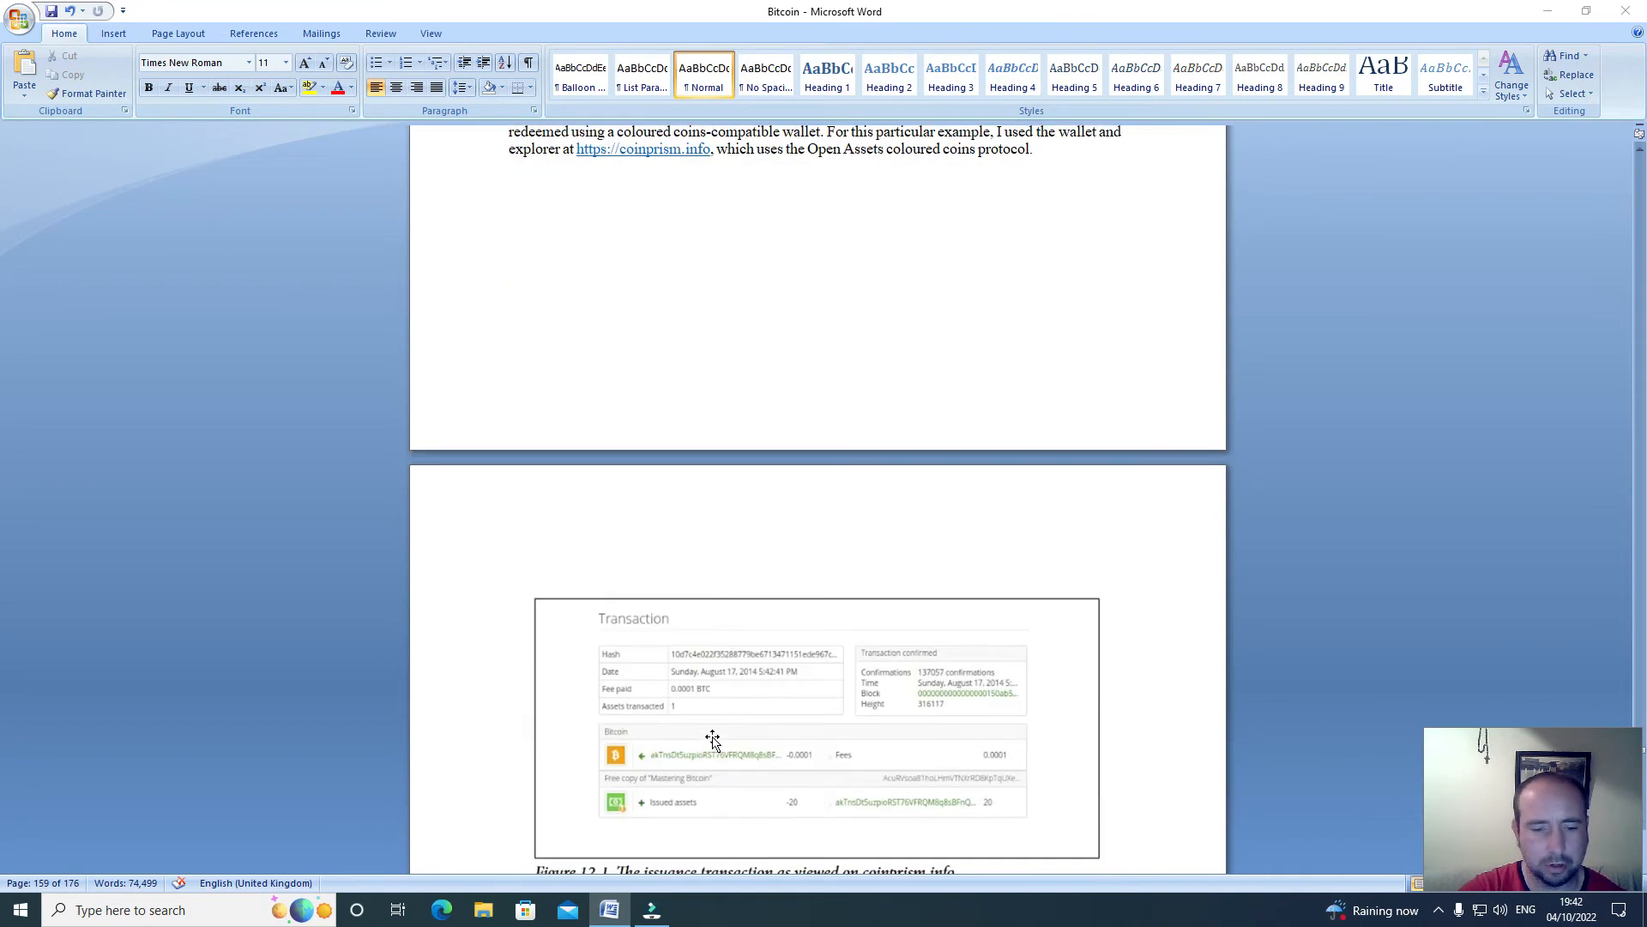
{"action": "scroll", "scroll_direction": "down", "scroll_amount": 3}
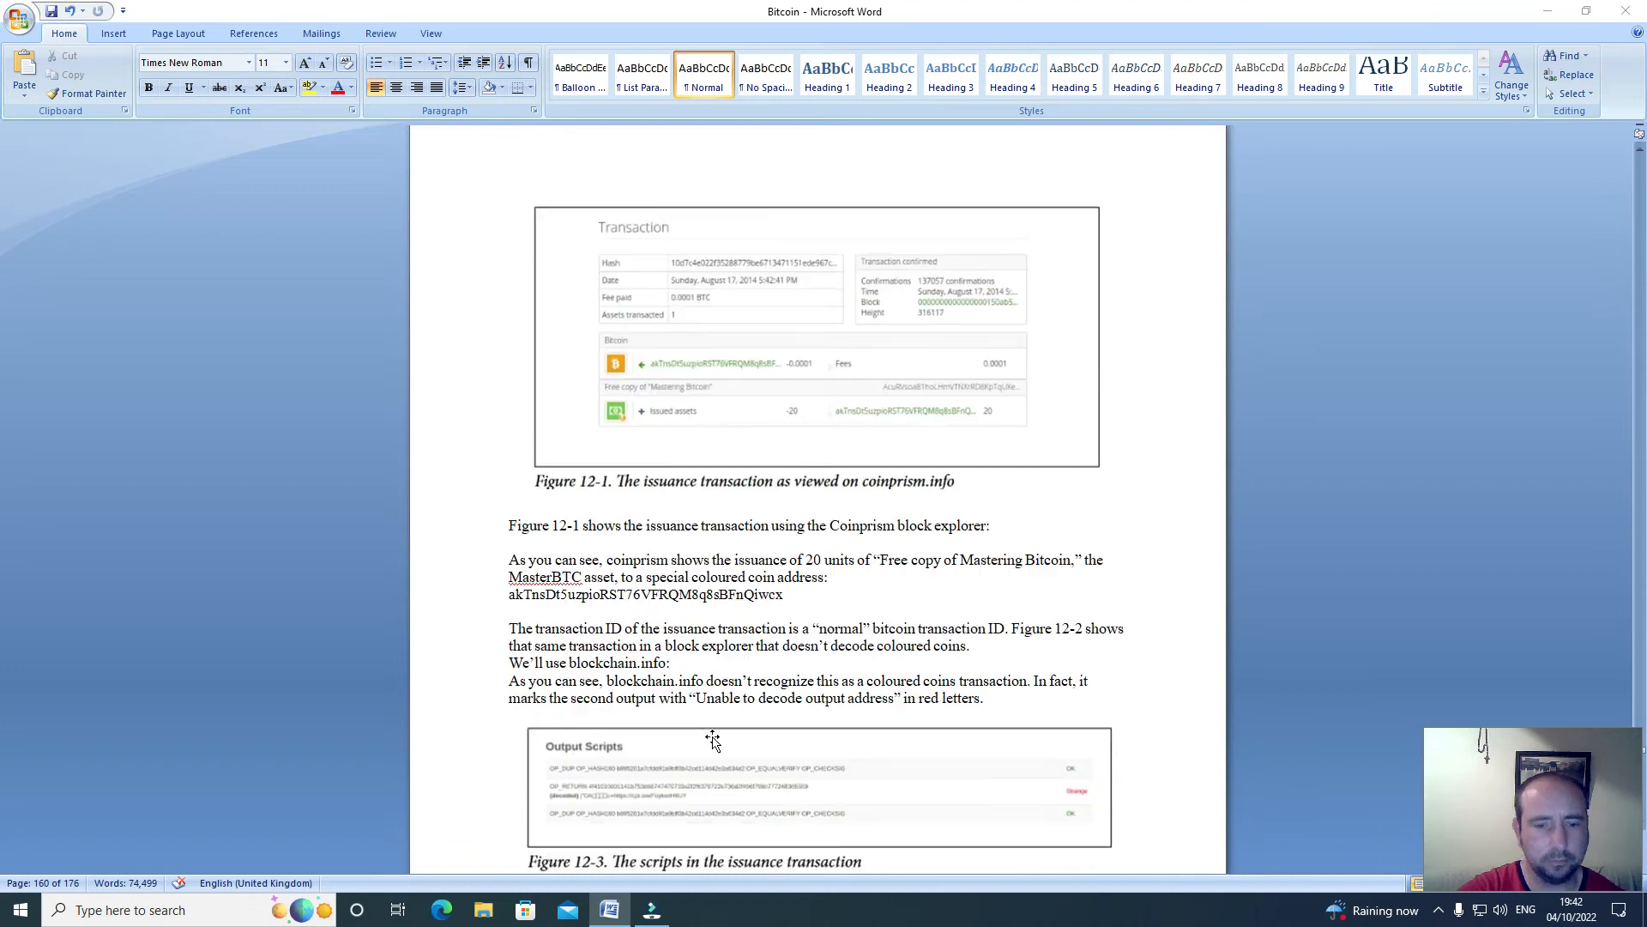
{"action": "scroll", "scroll_direction": "down", "scroll_amount": 3}
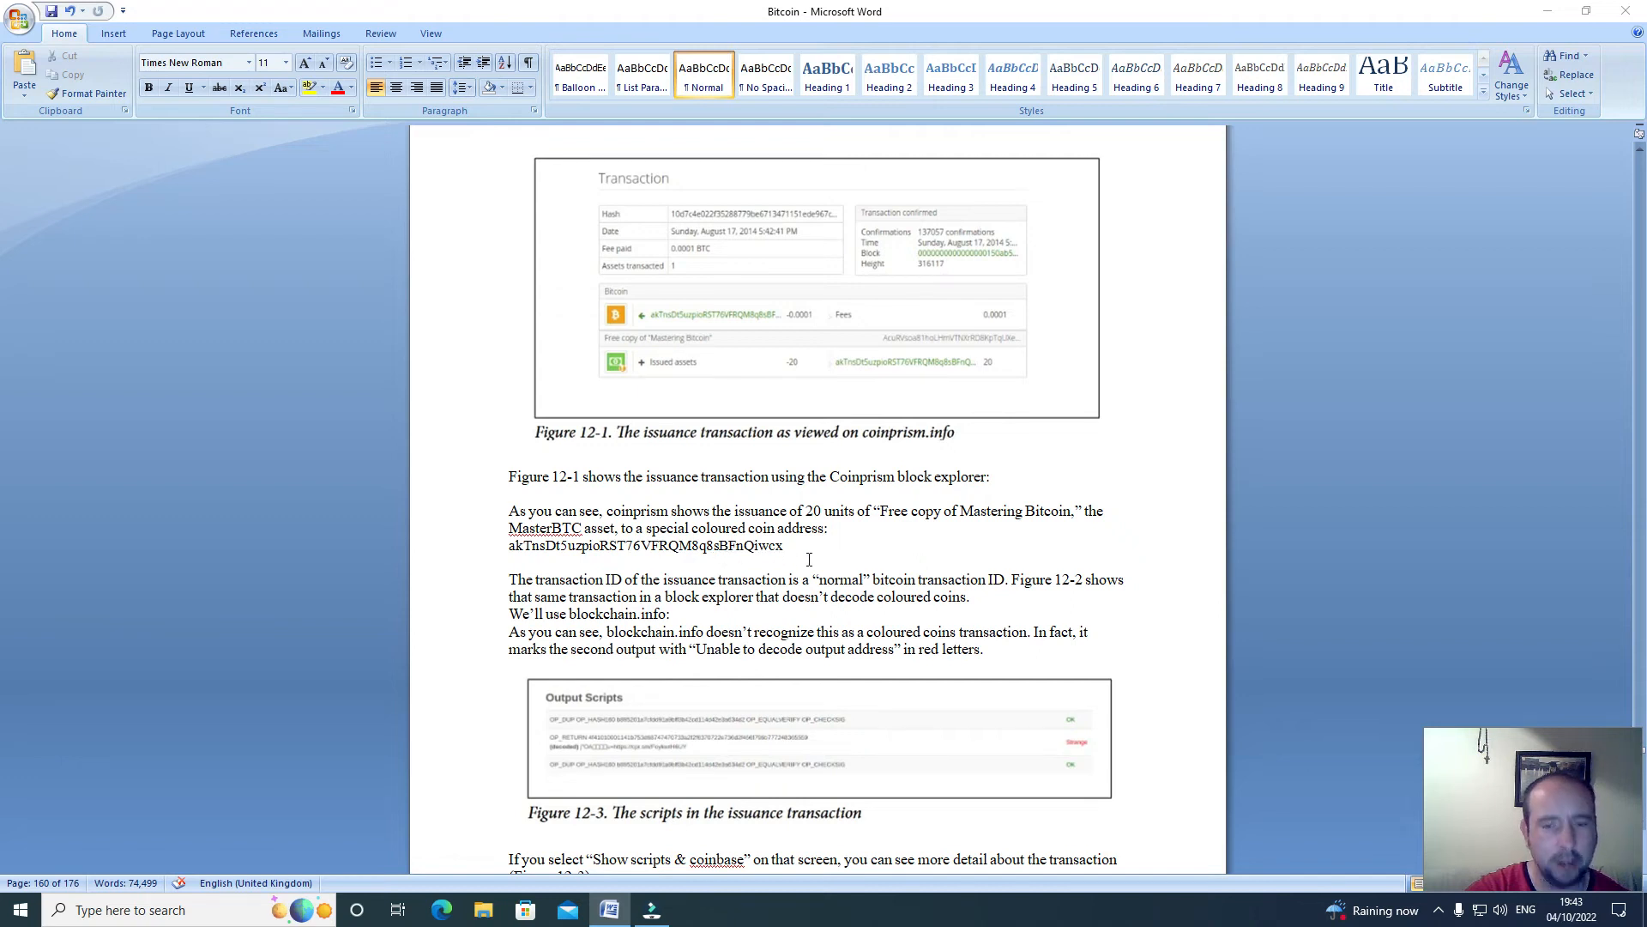
Scroll past Figure 12-3 to the OP_RETURN metadata and bitcoin-cli retrieval command.
{"action": "scroll", "scroll_direction": "down", "scroll_amount": 3}
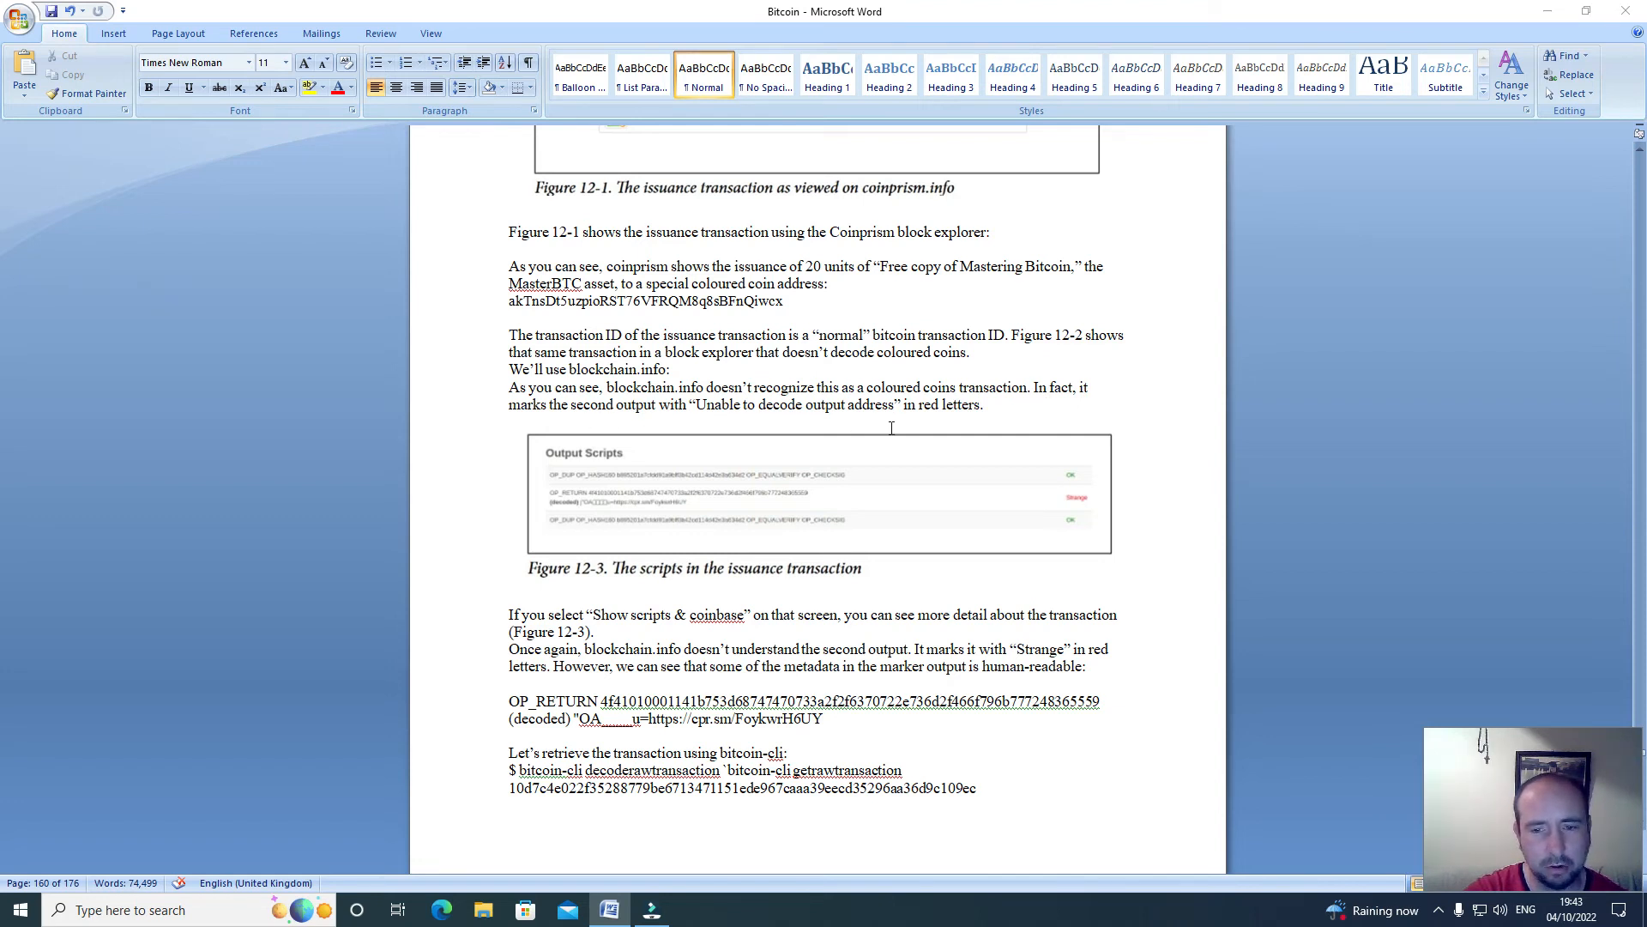
{"action": "scroll", "scroll_direction": "down", "scroll_amount": 3}
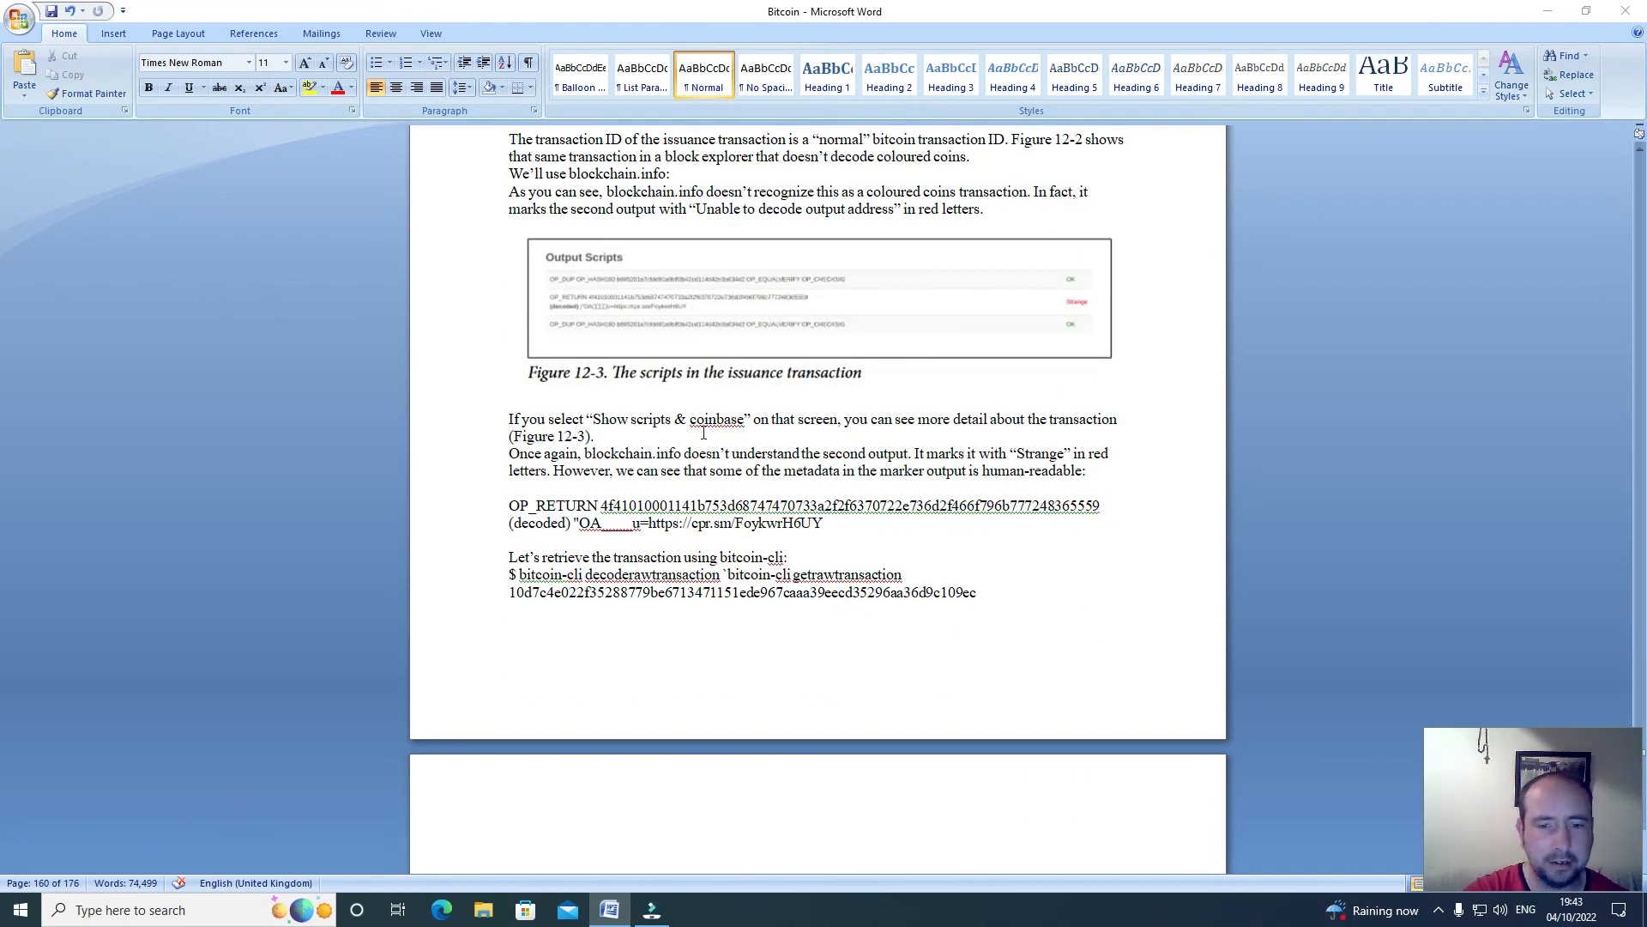
{"action": "mouse_move", "coordinate": [989, 437]}
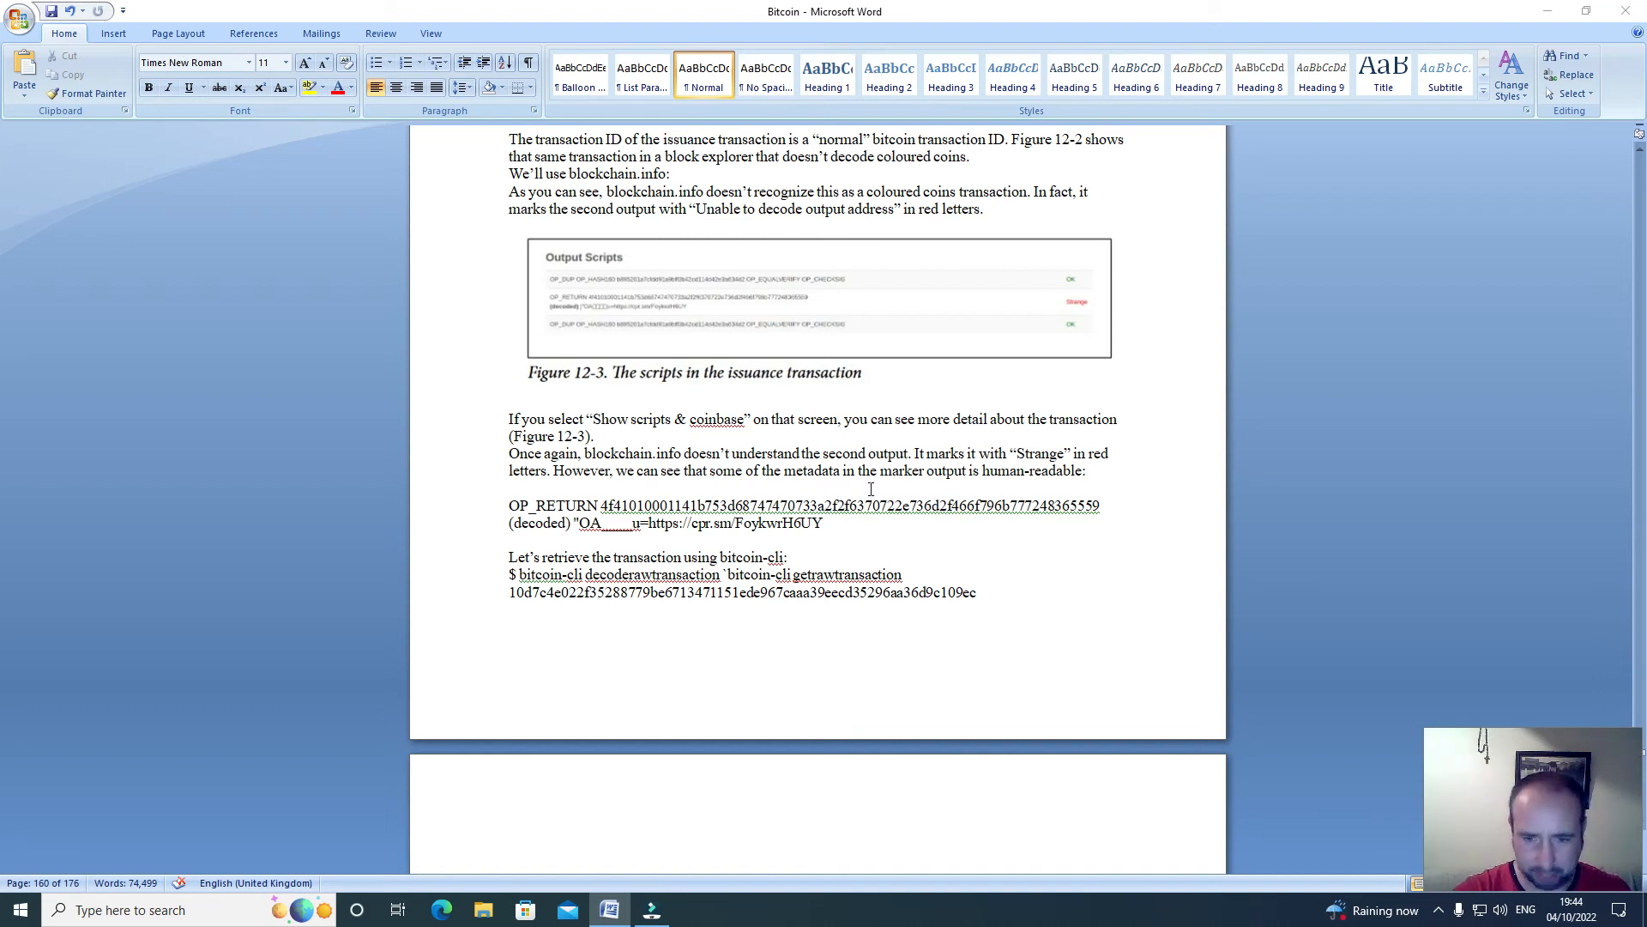
{"action": "mouse_move", "coordinate": [1009, 485]}
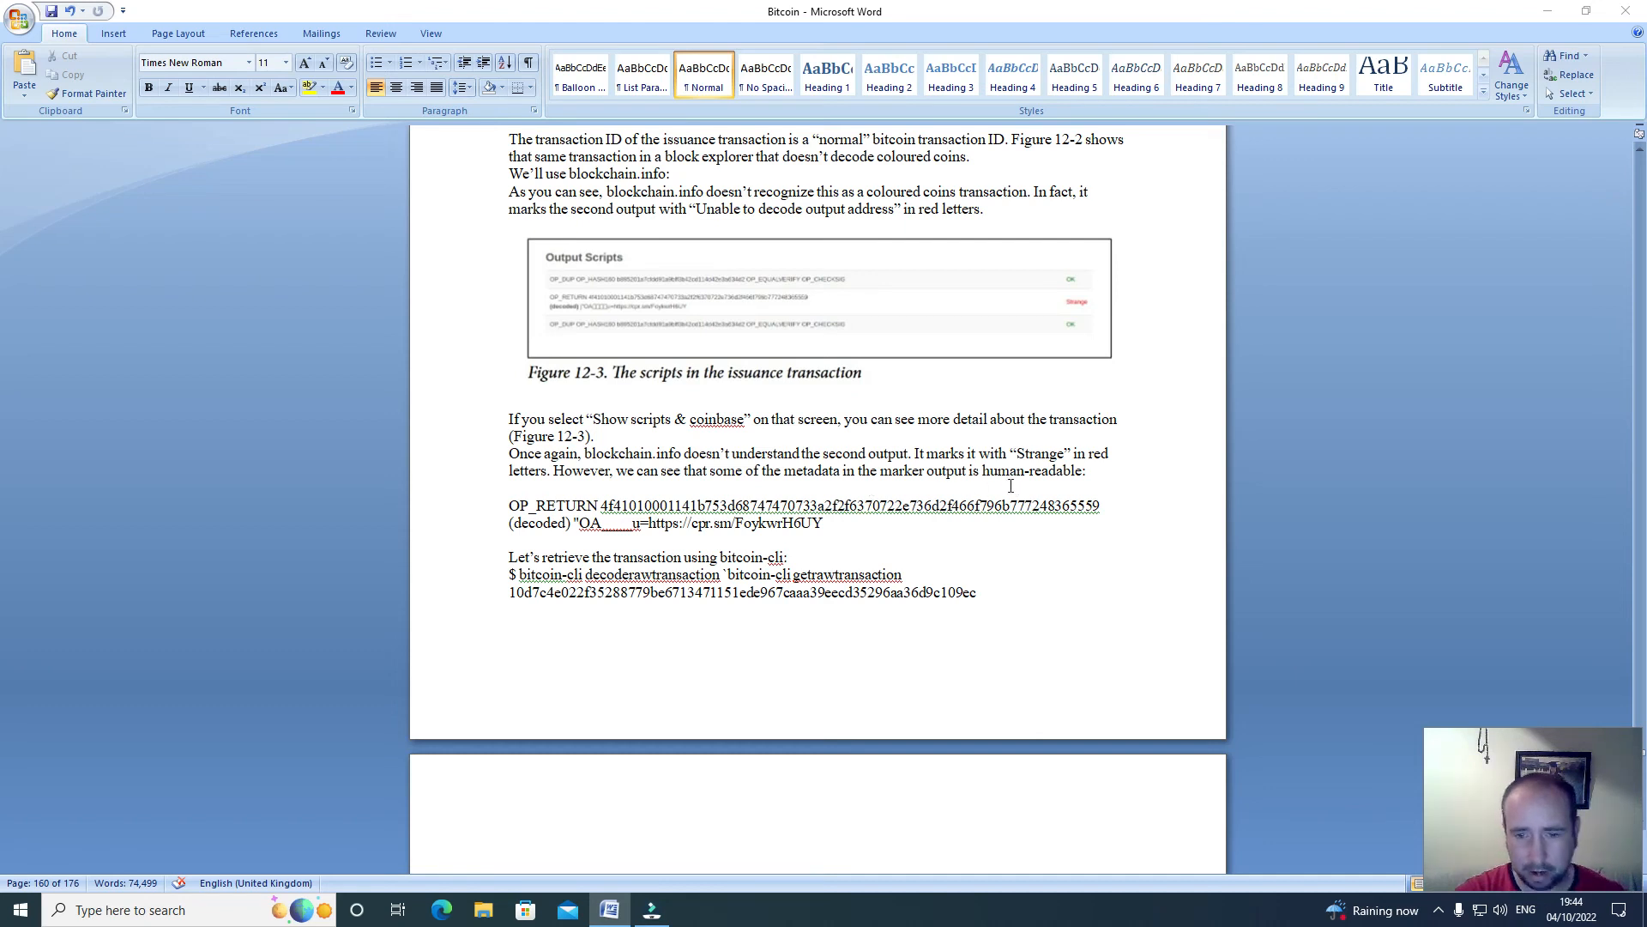
{"action": "scroll", "scroll_direction": "down", "scroll_amount": 3}
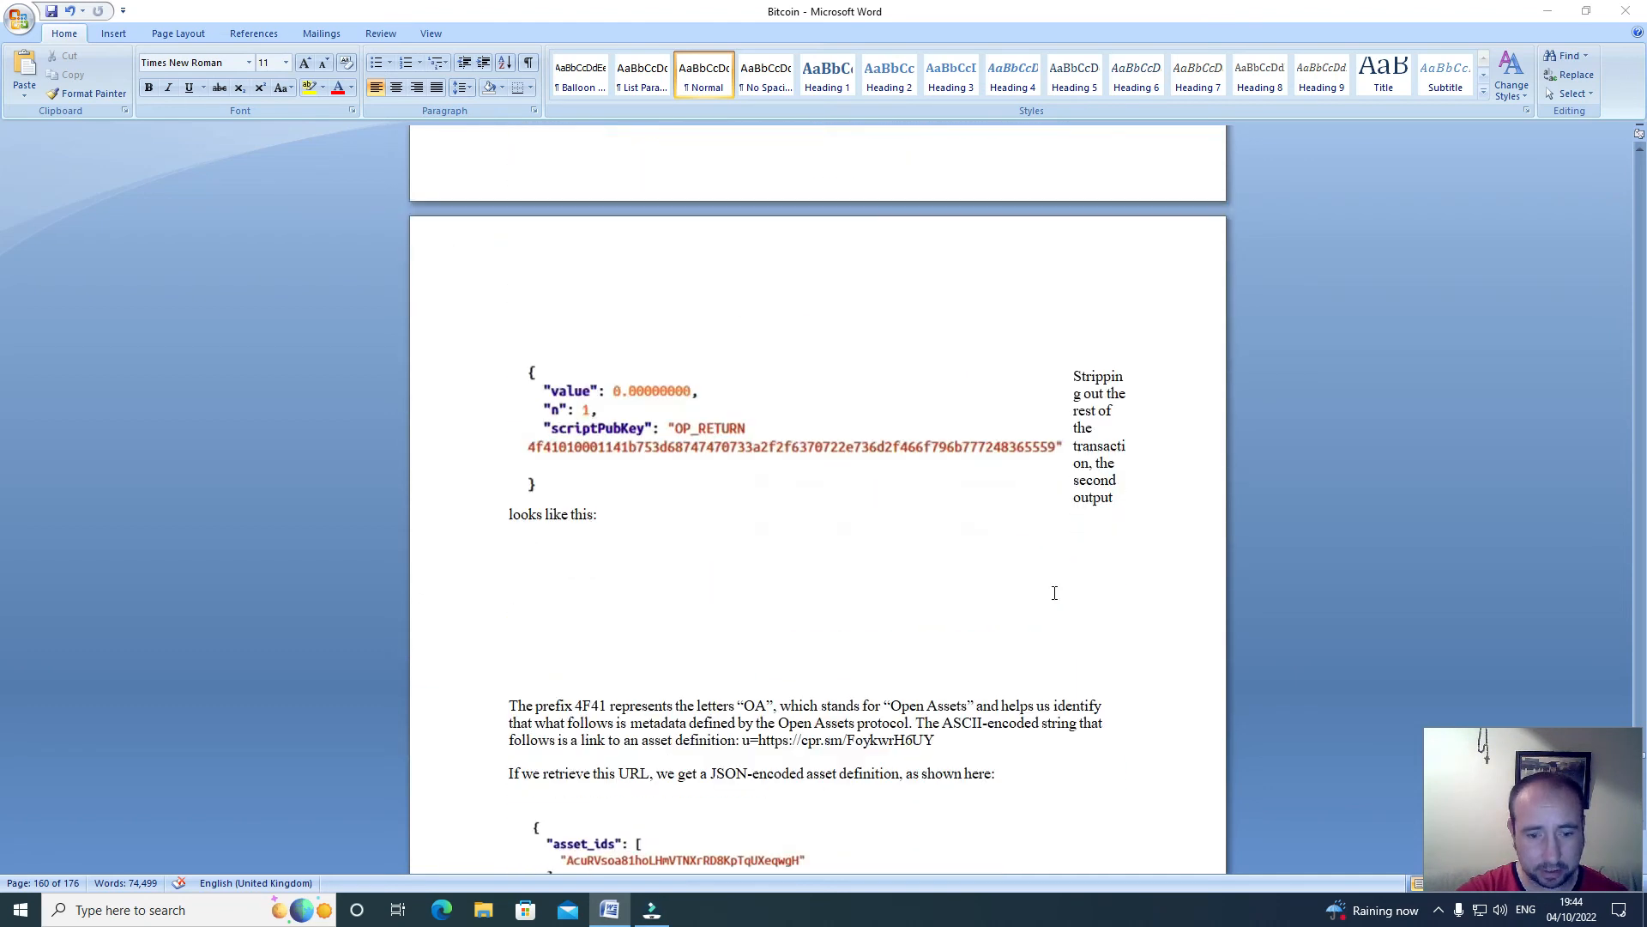
{"action": "scroll", "scroll_direction": "down", "scroll_amount": 3}
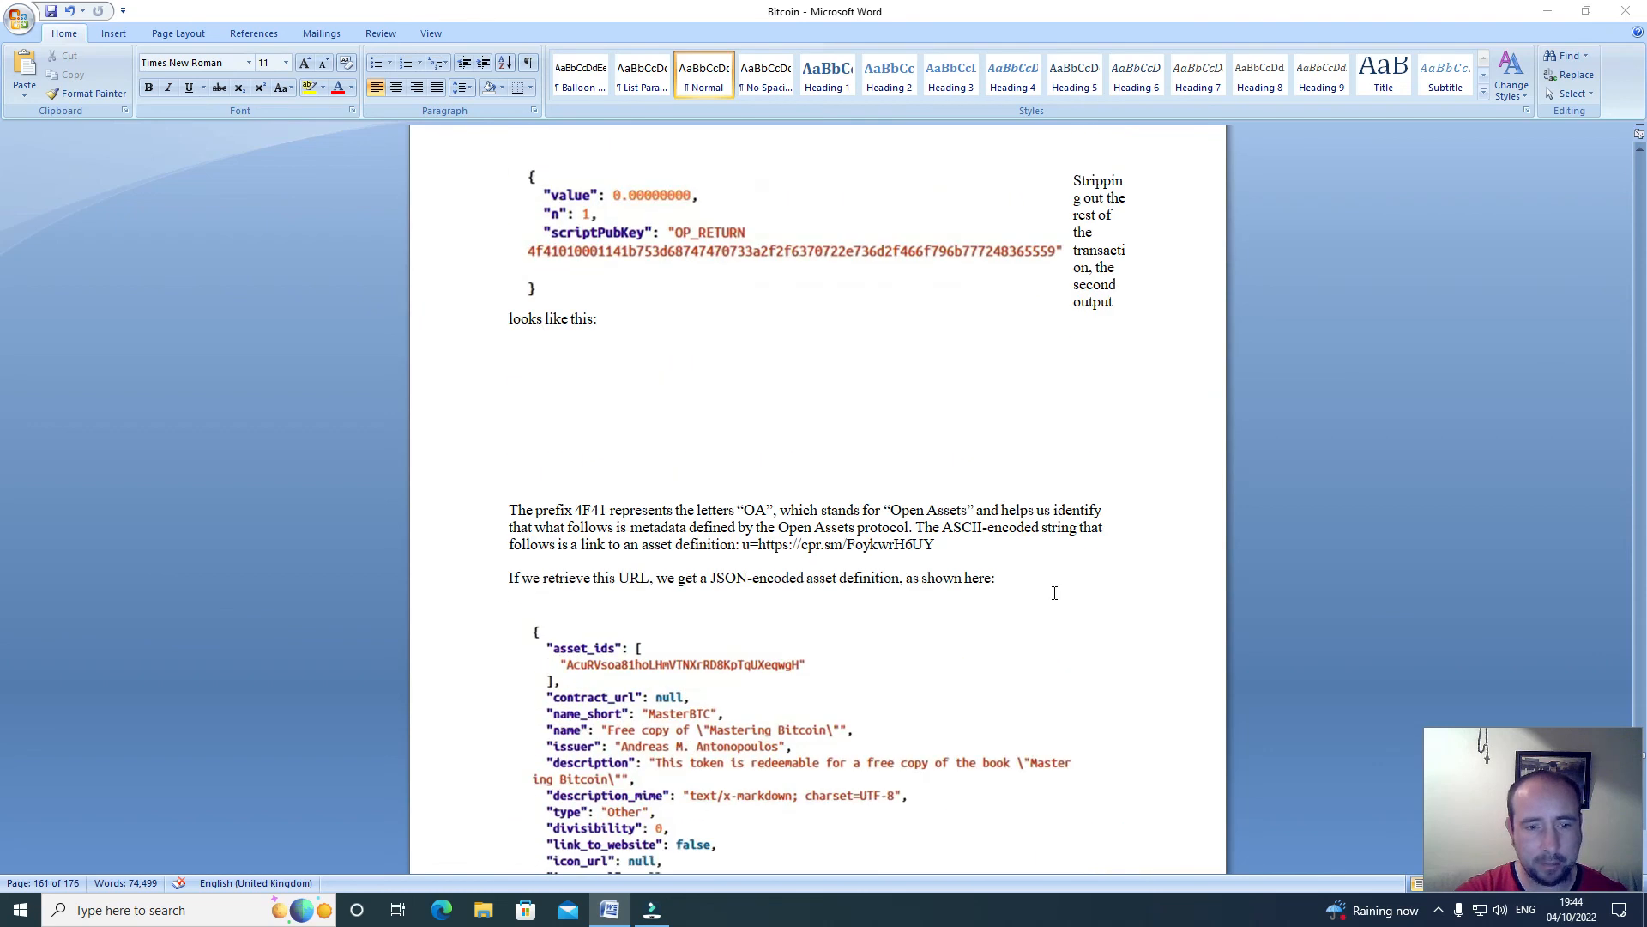
{"action": "scroll", "scroll_direction": "down", "scroll_amount": 3}
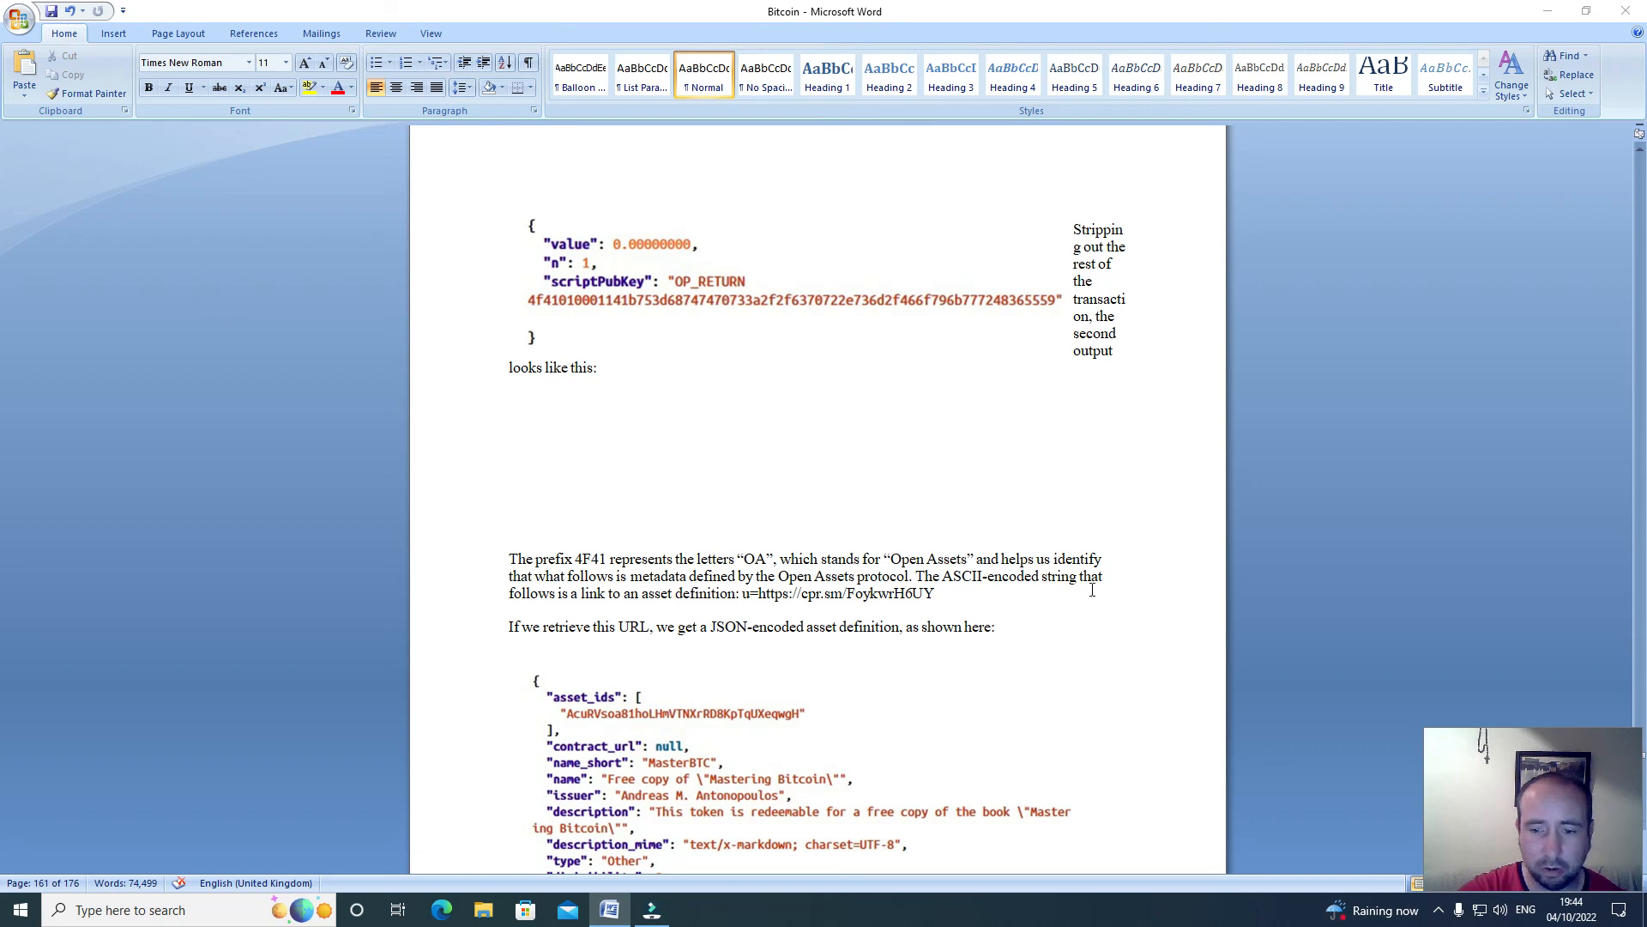
{"action": "mouse_move", "coordinate": [628, 609]}
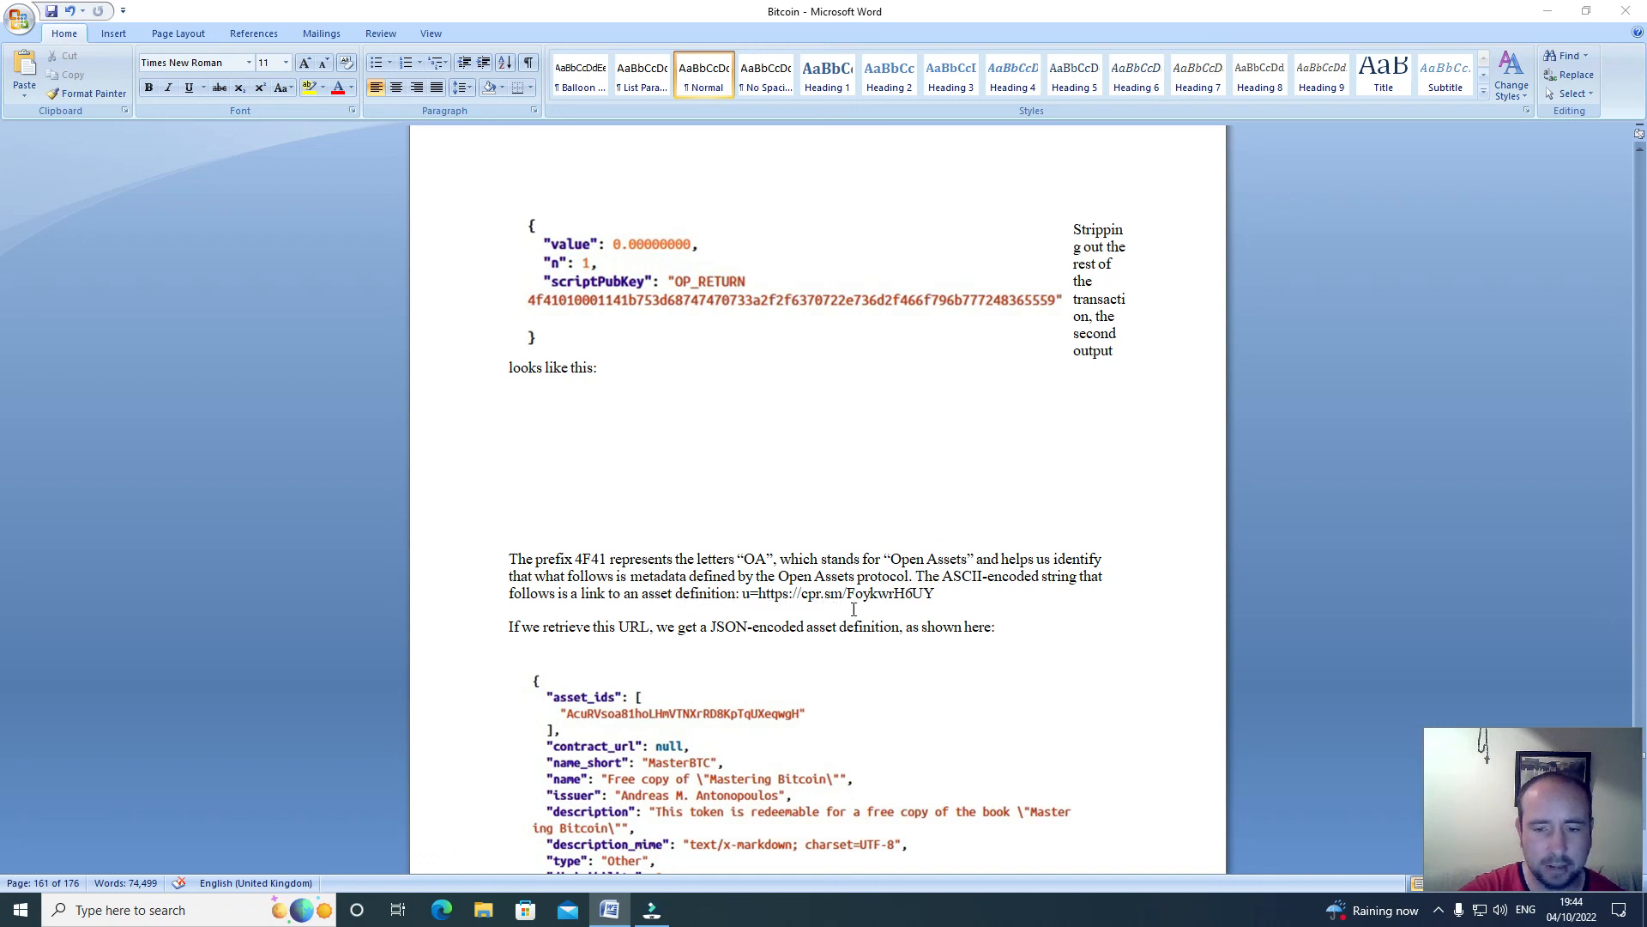
{"action": "mouse_move", "coordinate": [871, 604]}
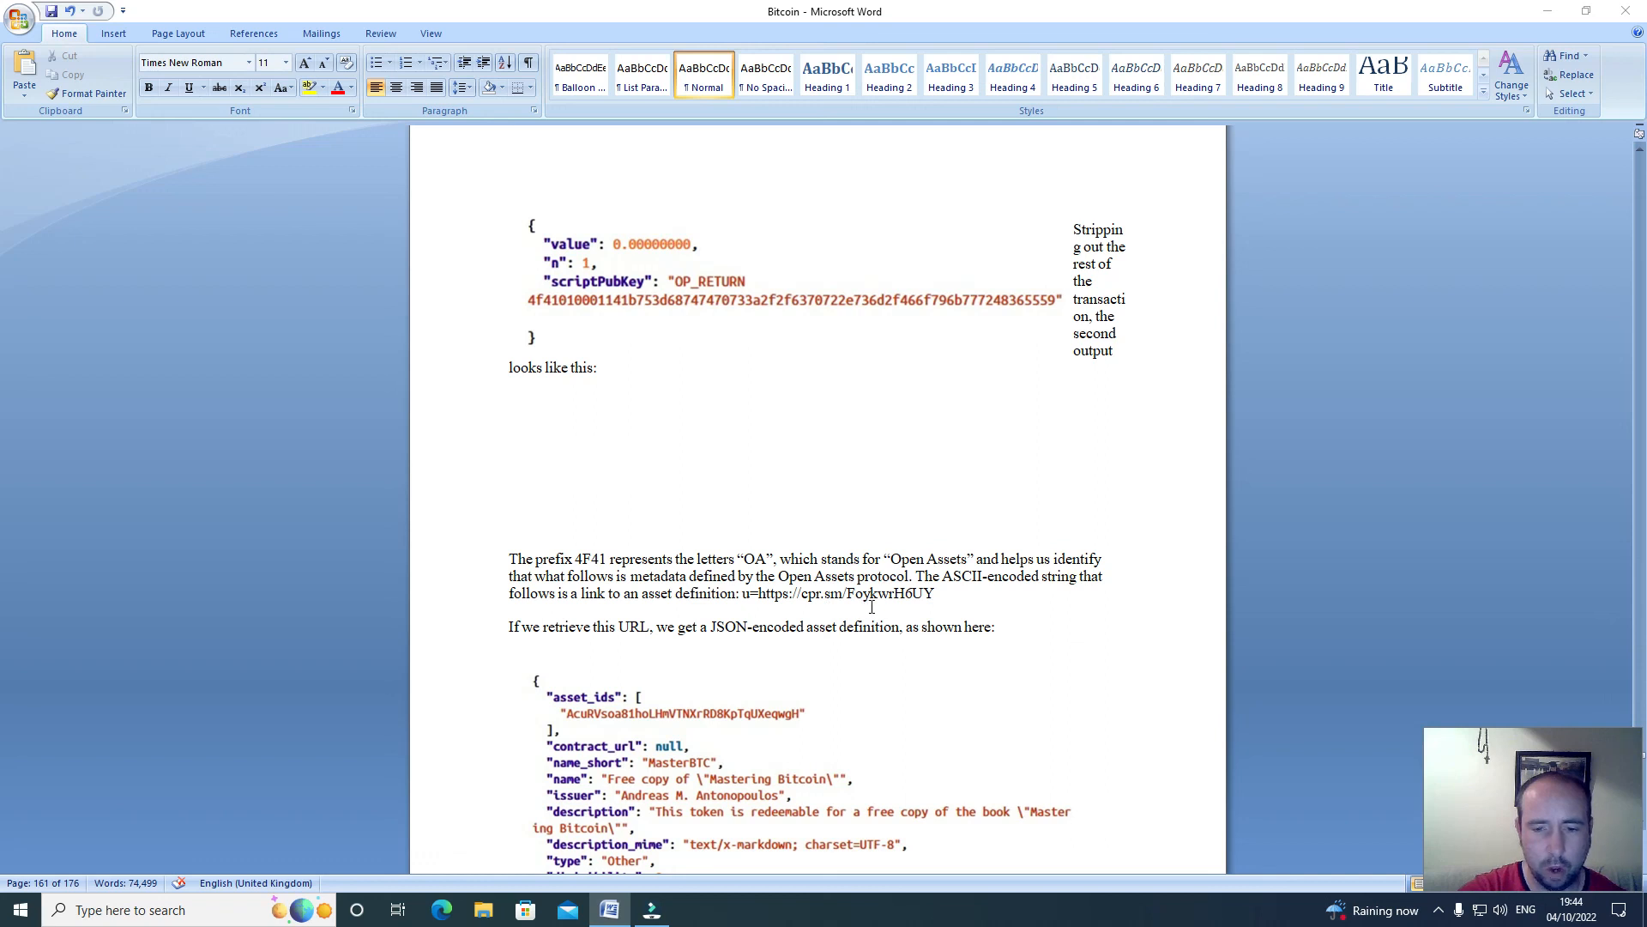
{"action": "mouse_move", "coordinate": [906, 607]}
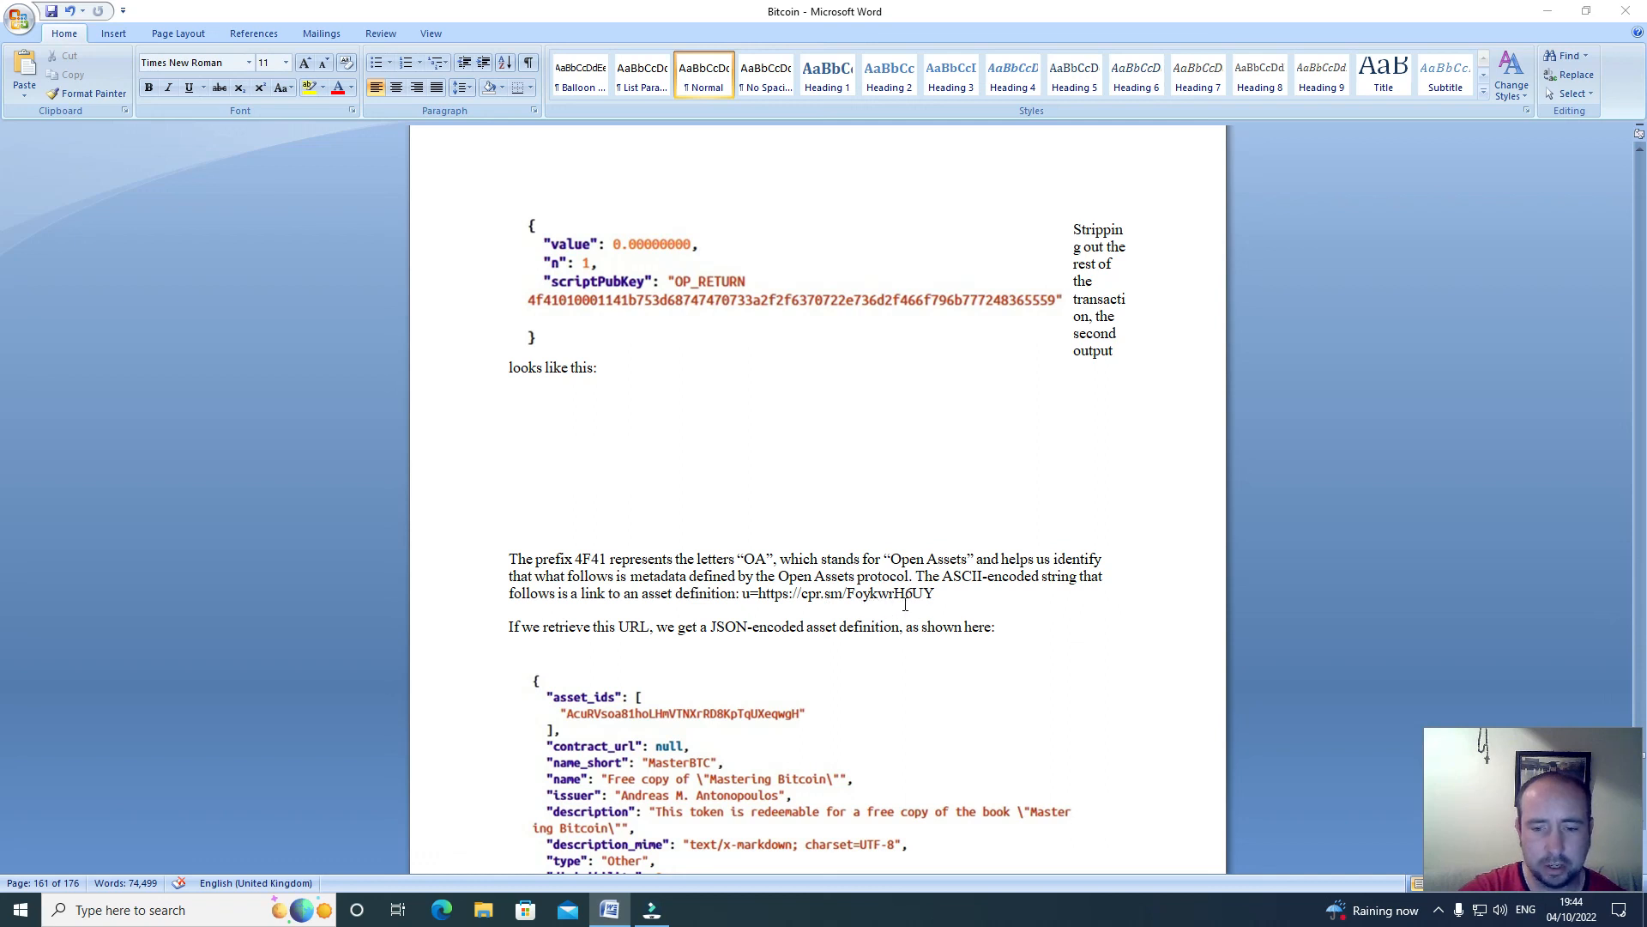
{"action": "scroll", "scroll_direction": "down", "scroll_amount": 3}
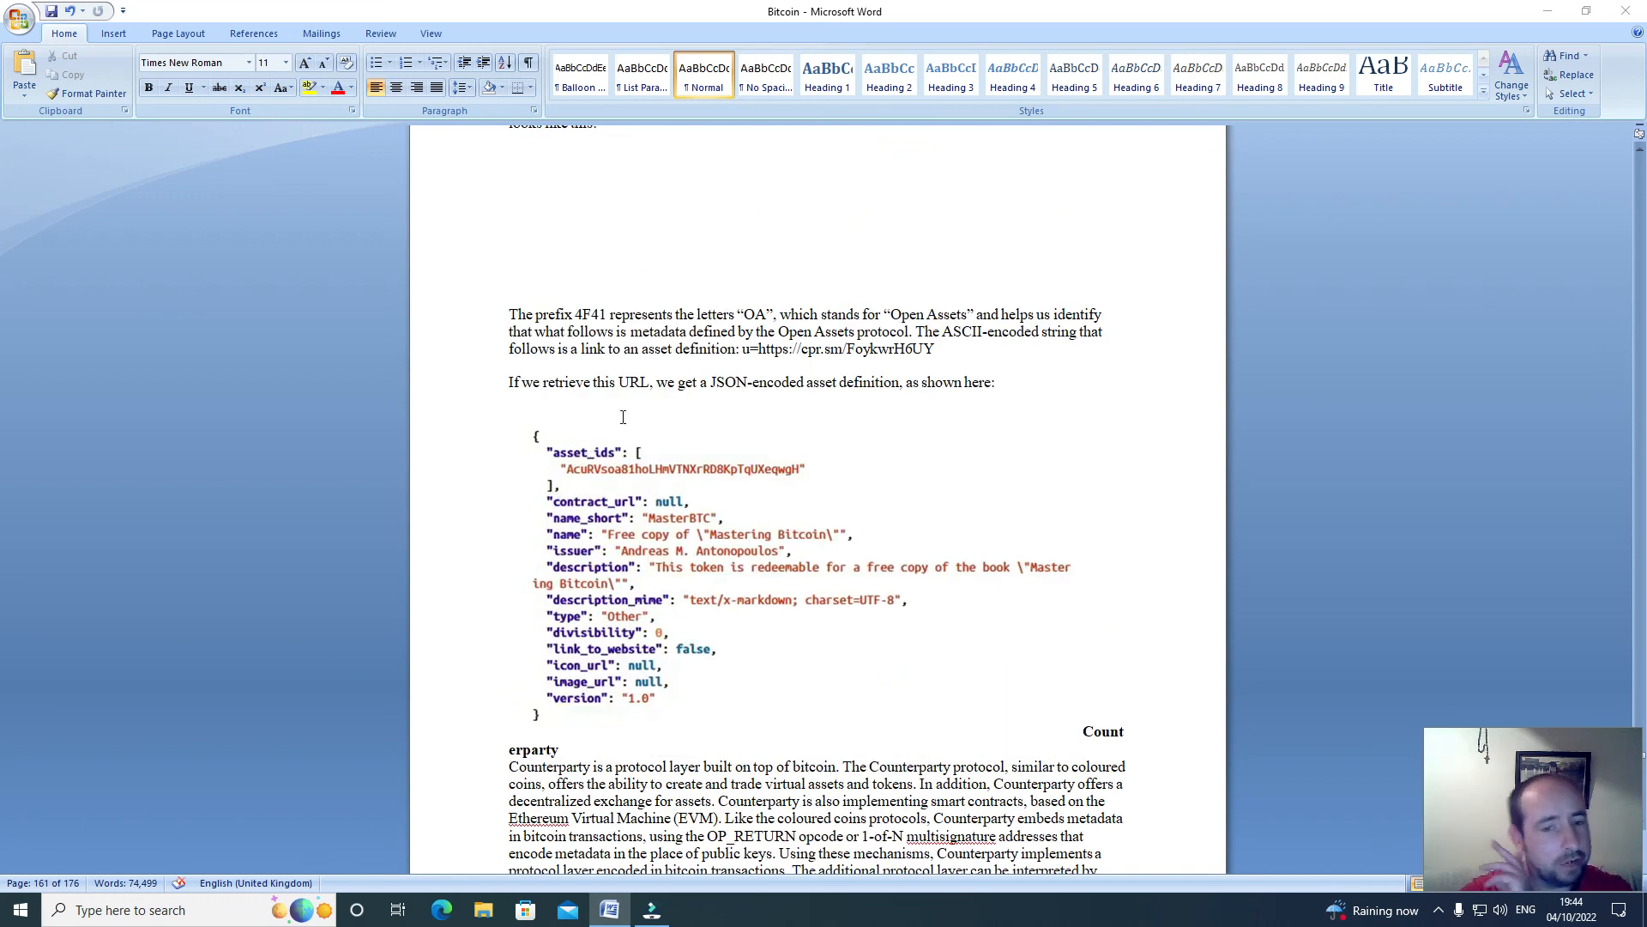
{"action": "mouse_move", "coordinate": [709, 412]}
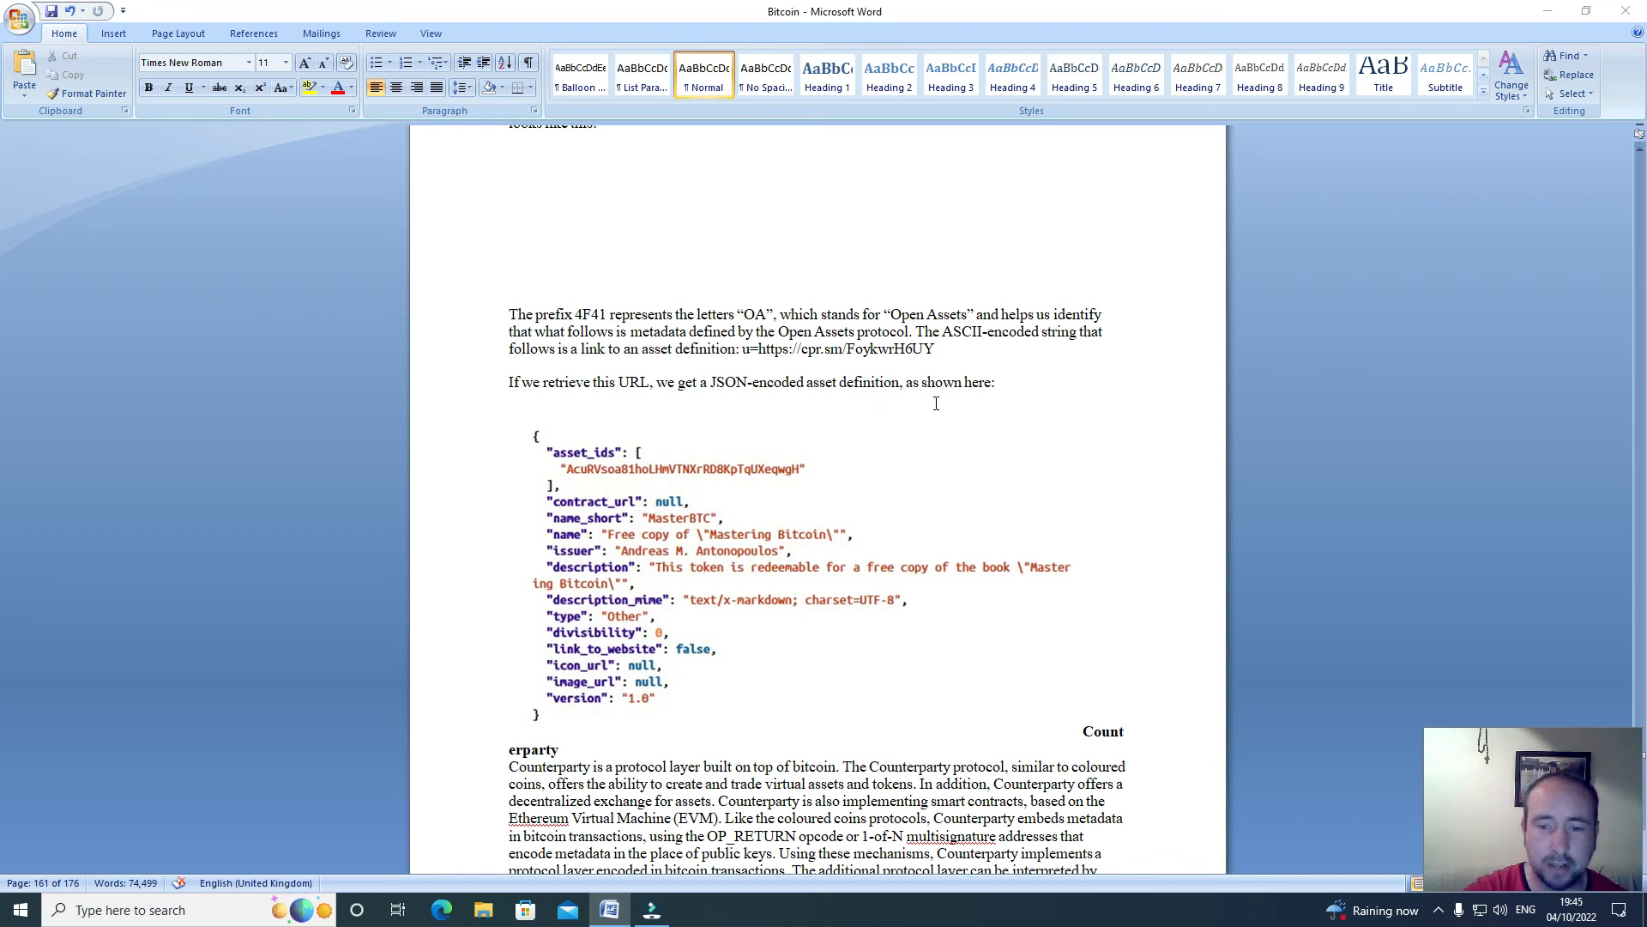
Scroll past the JSON asset block to the Counterparty section and Payment Channels heading.
{"action": "scroll", "scroll_direction": "down", "scroll_amount": 3}
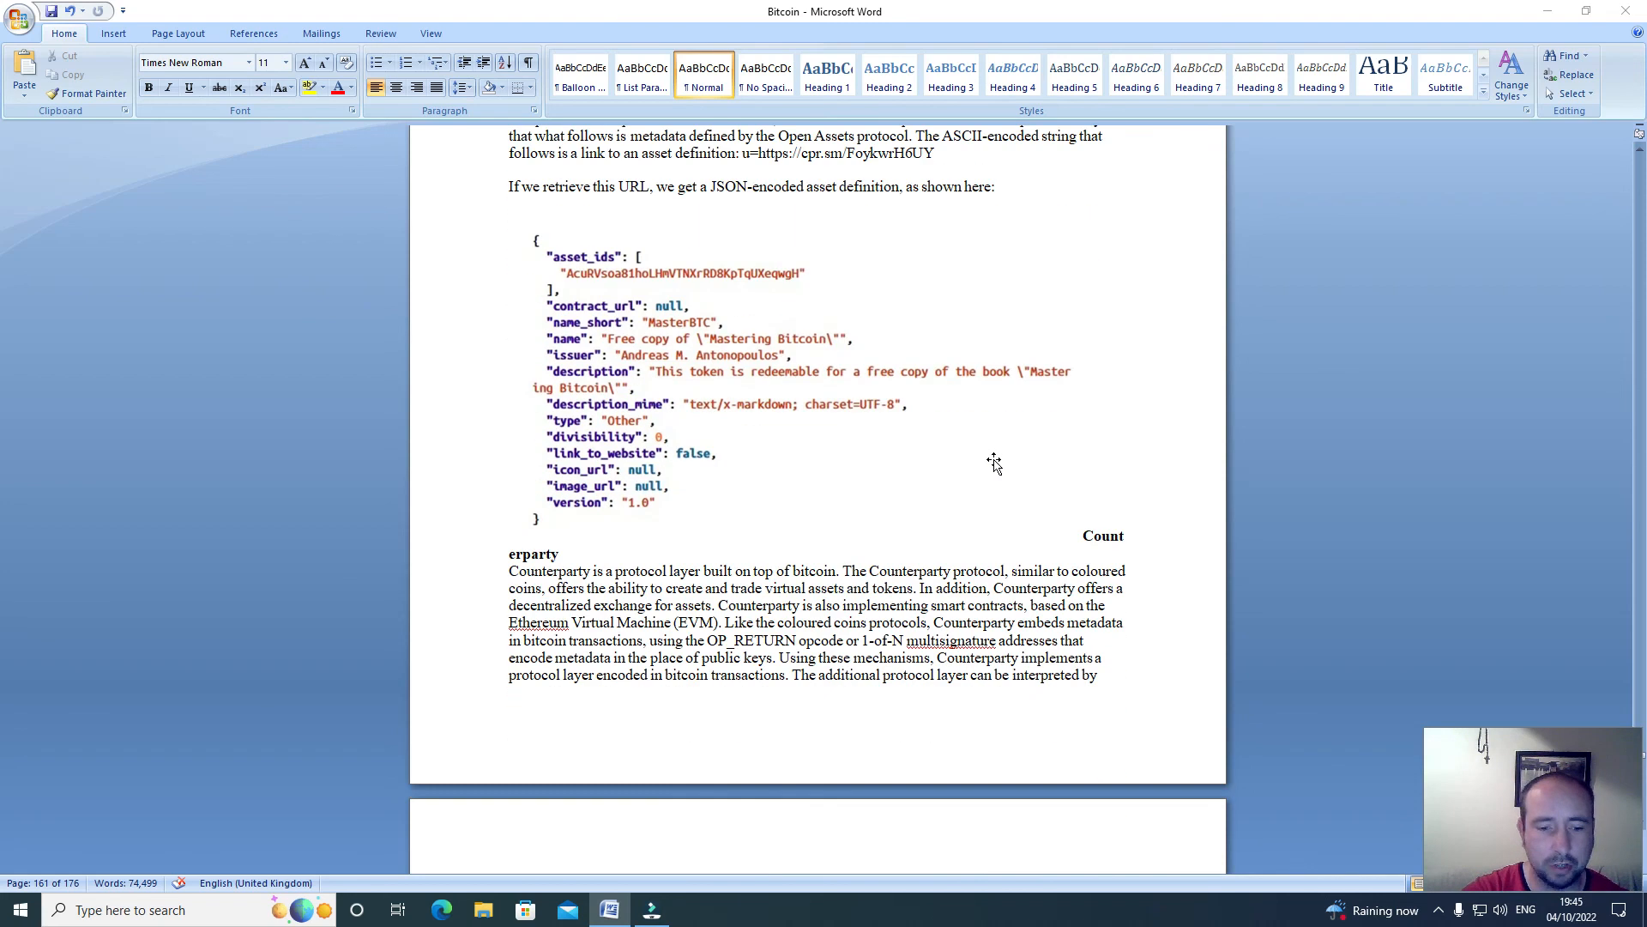
{"action": "scroll", "scroll_direction": "down", "scroll_amount": 3}
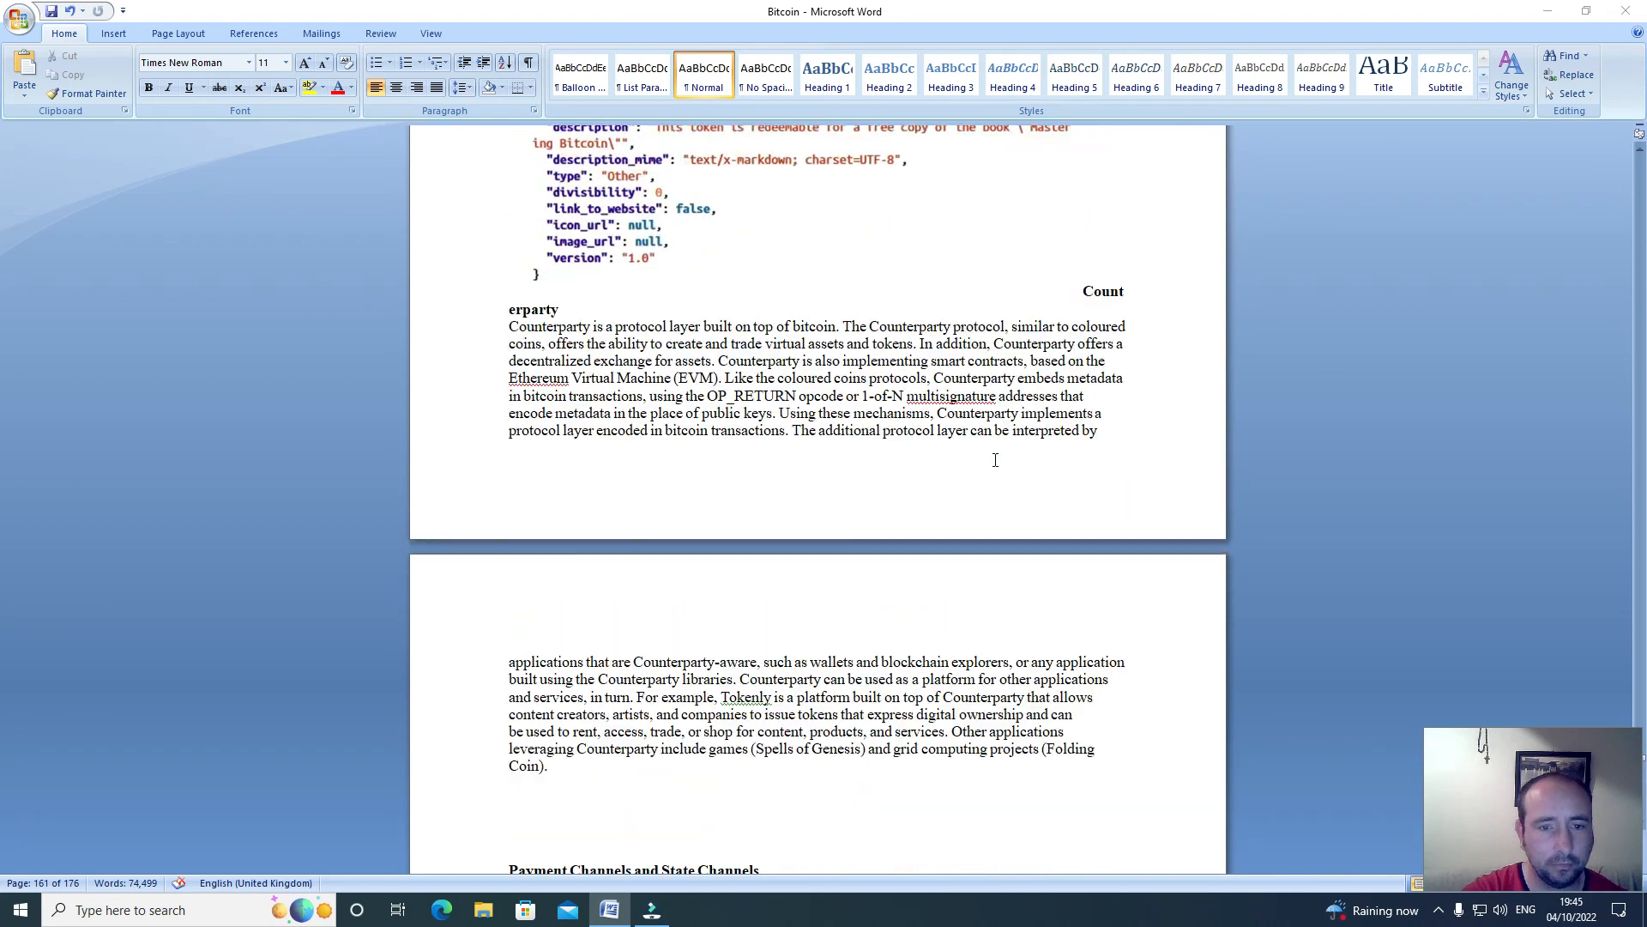